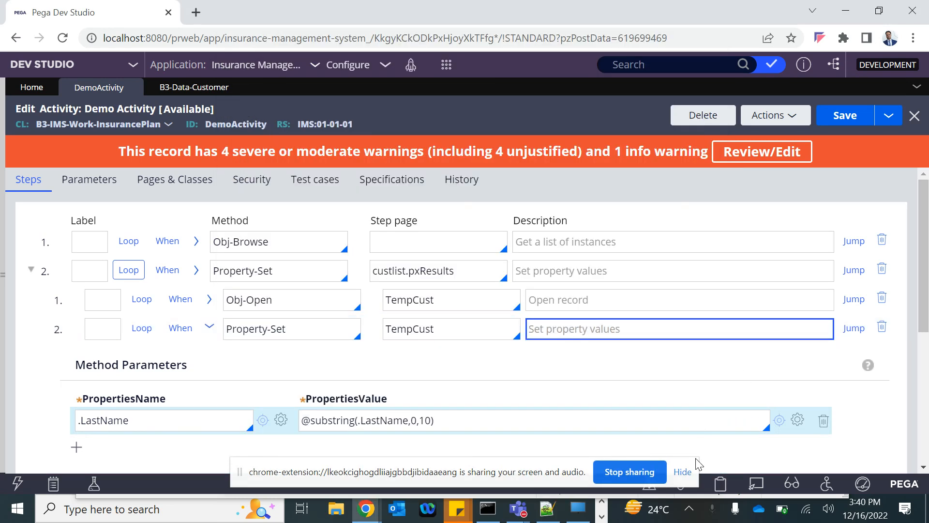
Step: Write 'How do we call a rest connector from activity' in a new Notepad document
left_click(683, 471)
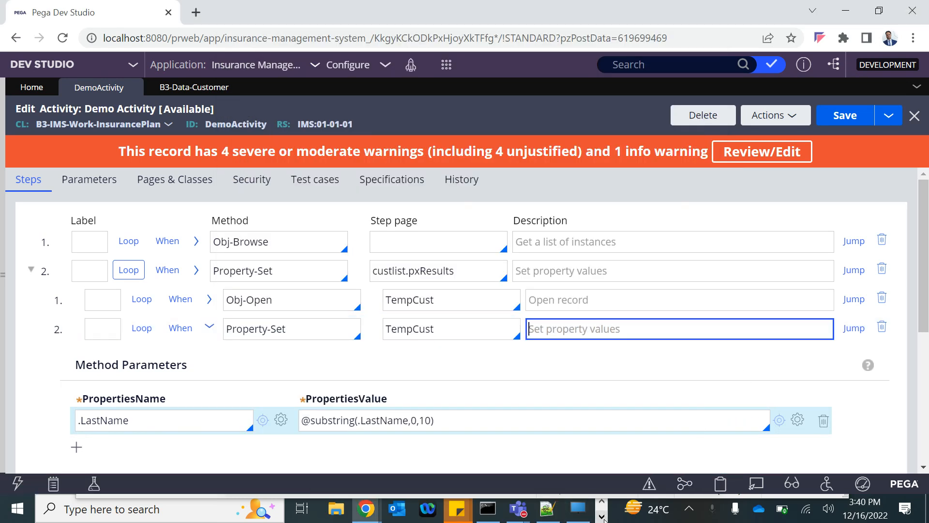
mouse_move(337, 508)
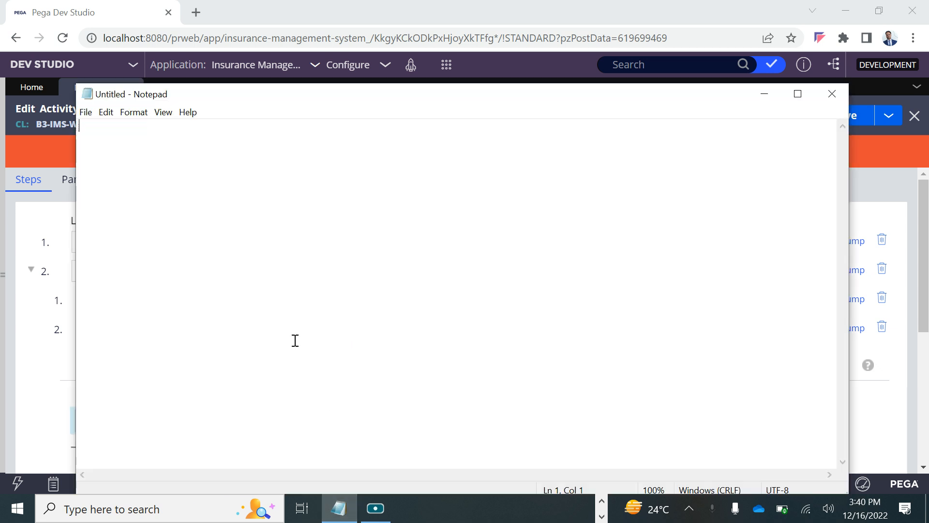
type("How")
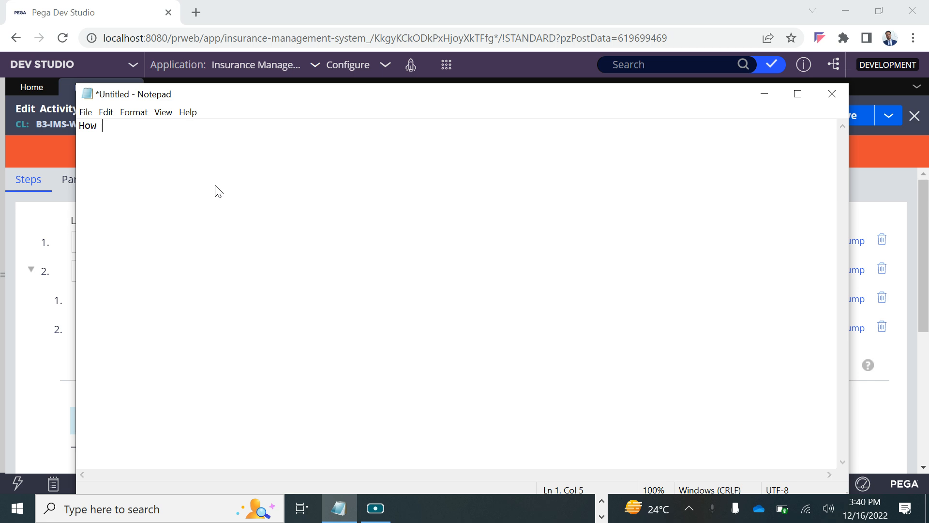
type("do we")
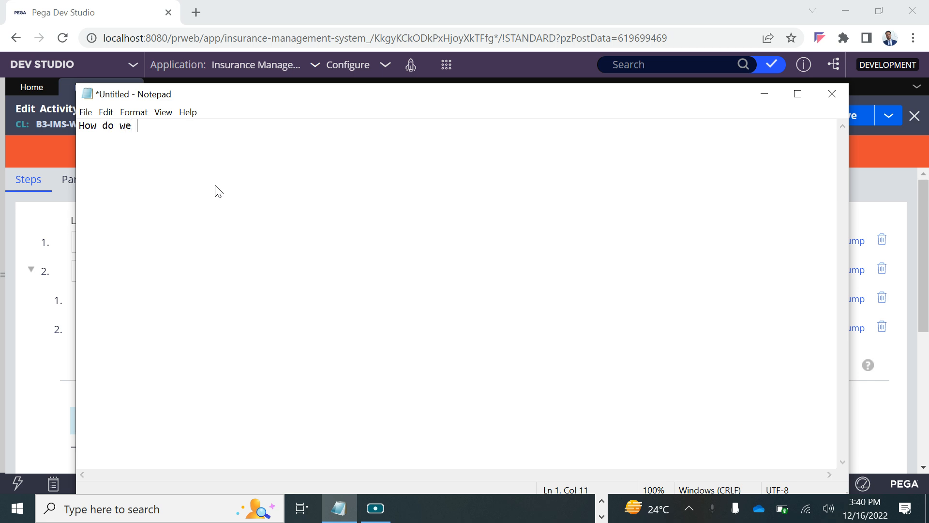
type("call")
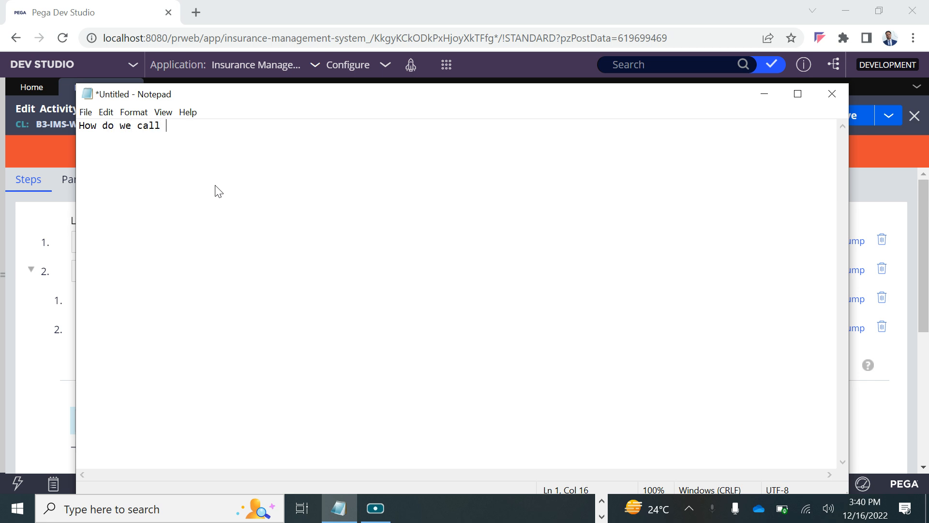
type("a rest c")
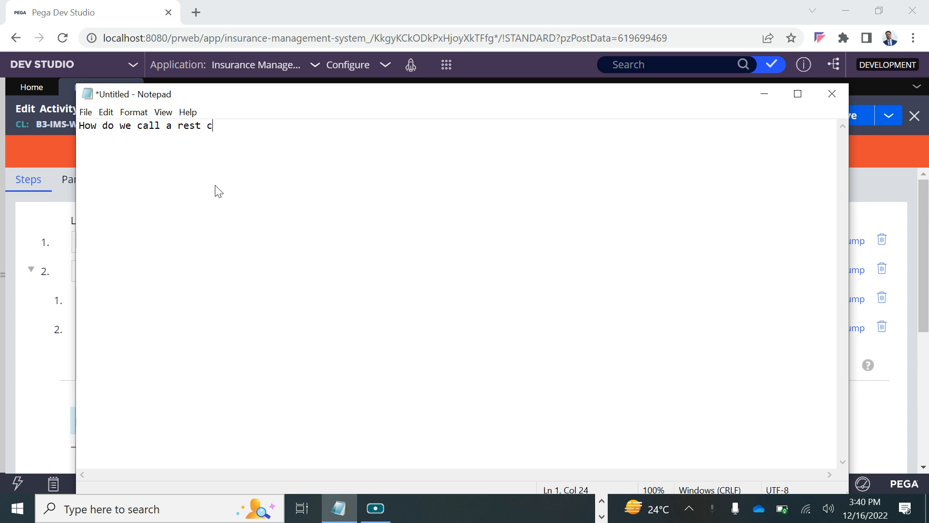
type("onnector f")
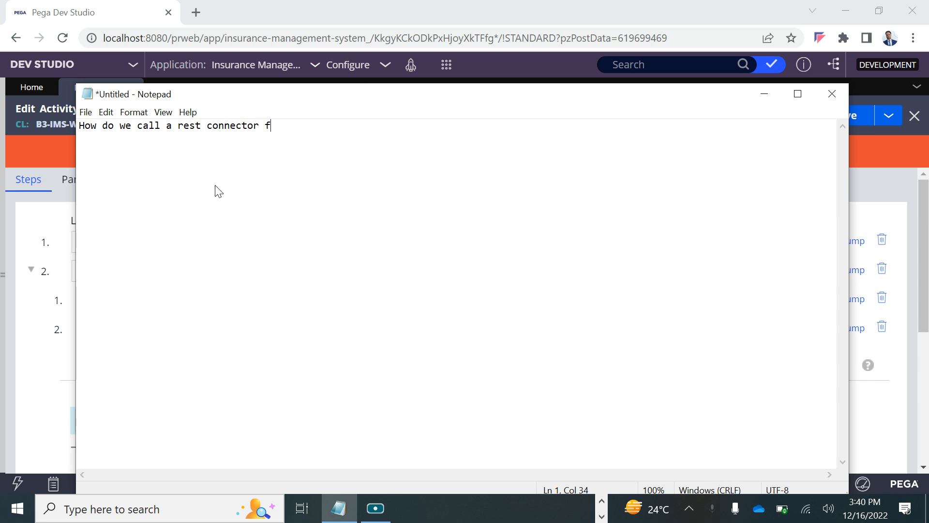
type("rom acti")
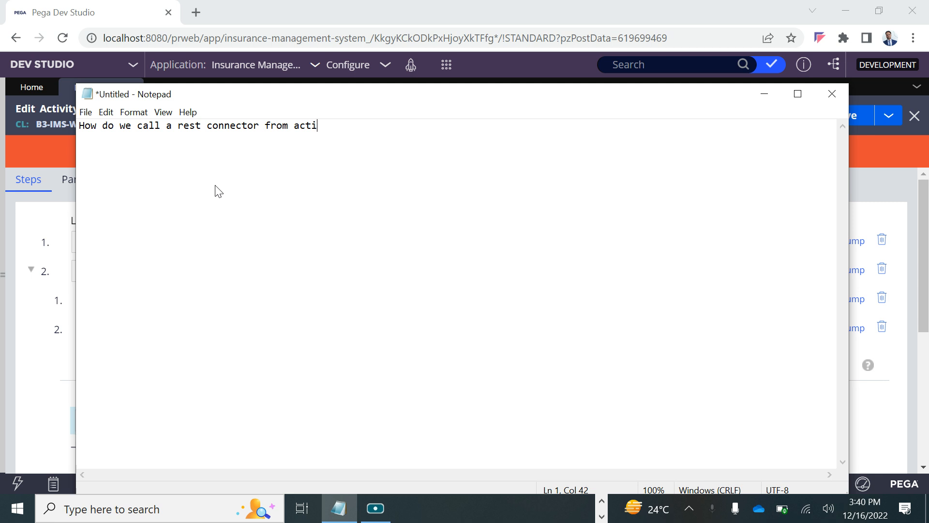
type("vity")
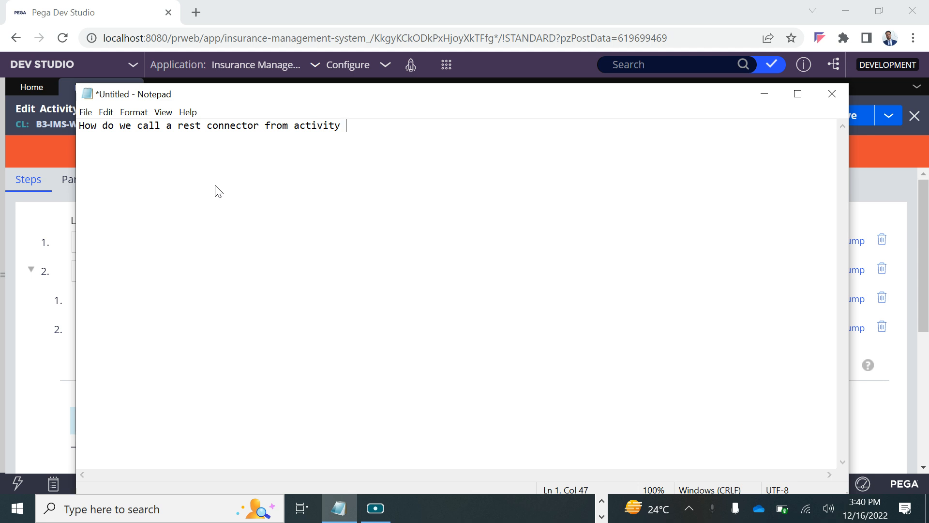
mouse_move(4, 305)
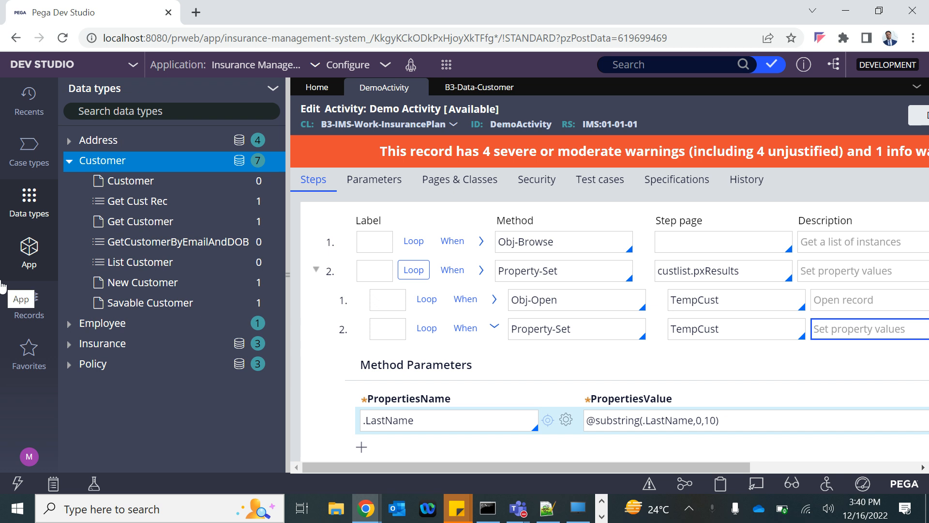
Step: Locate the B3-Int Emp class in the App explorer and expand its Request data model and connectors
left_click(28, 245)
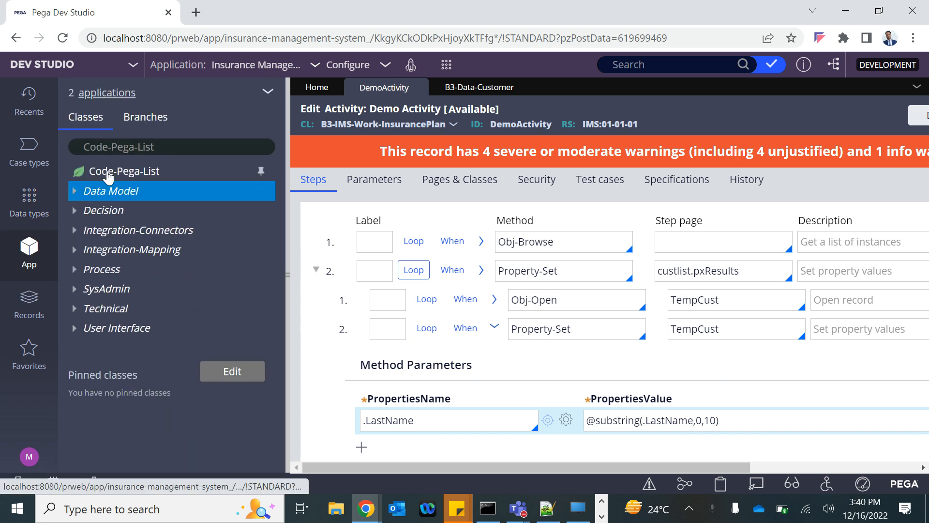
left_click(171, 146)
type("B3-Int")
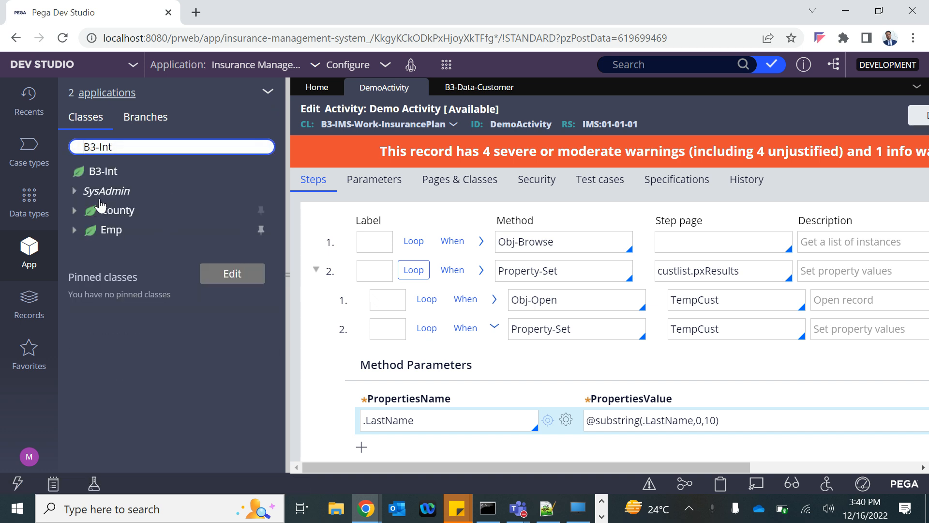
left_click(74, 230)
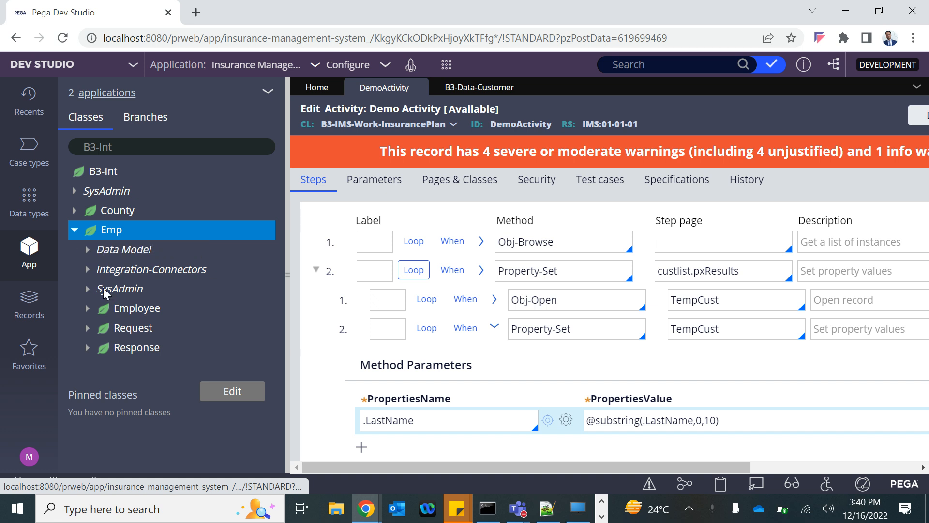
left_click(87, 328)
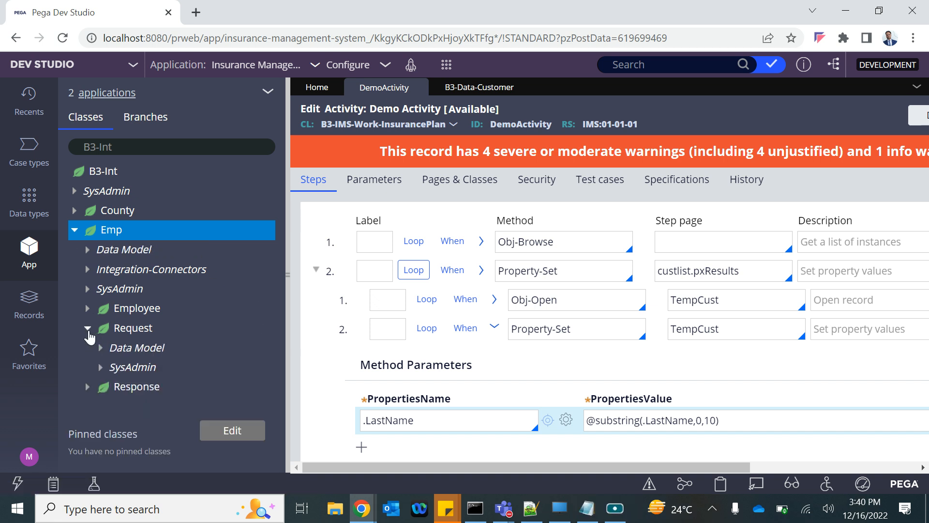
mouse_move(103, 354)
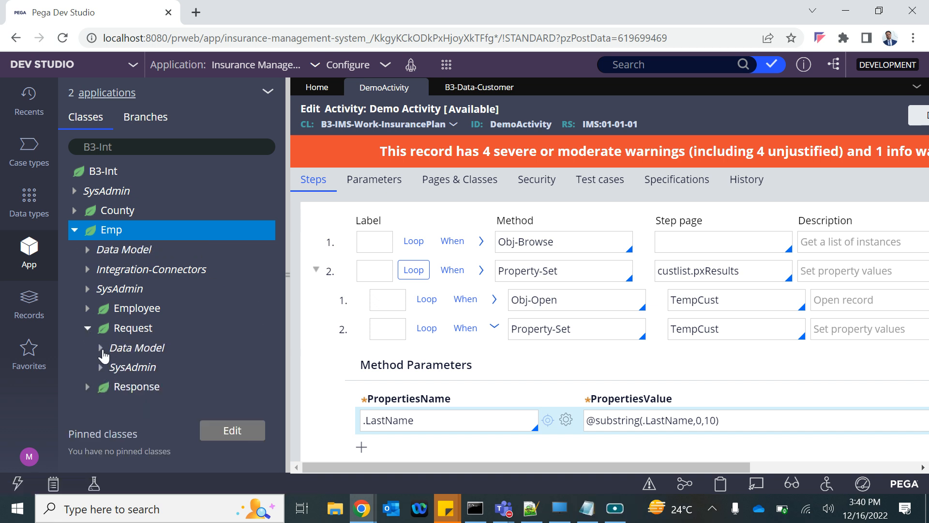
left_click(104, 348)
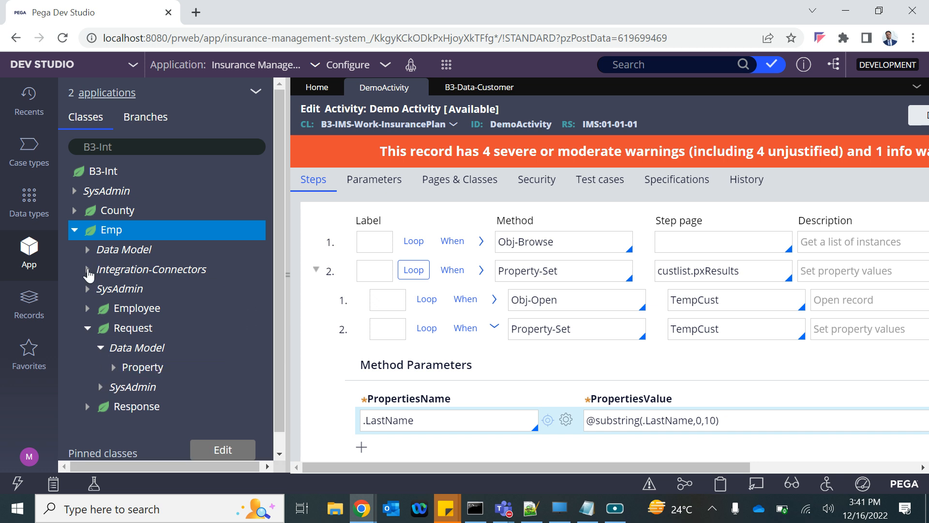
left_click(87, 269)
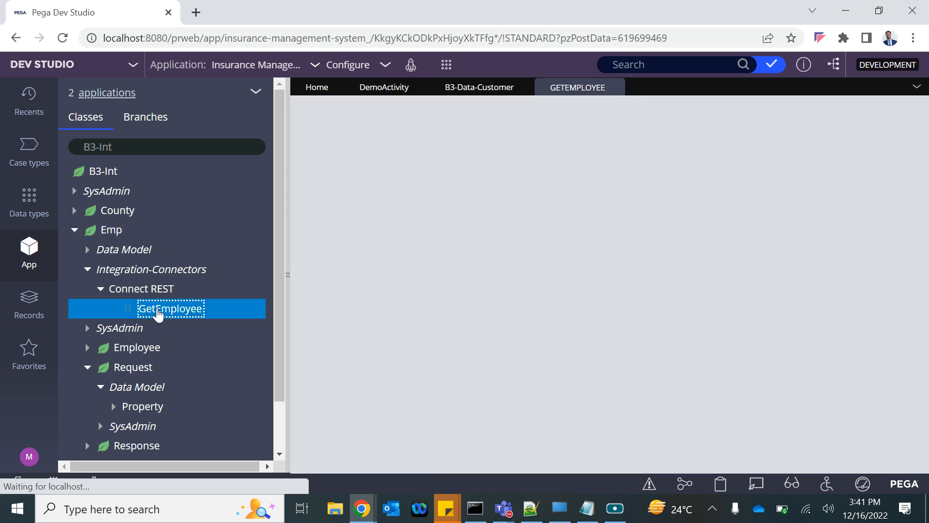
Step: Review the GetEmployee REST connector's .Request.Id mapping, then return to Demo Activity
double_click(170, 308)
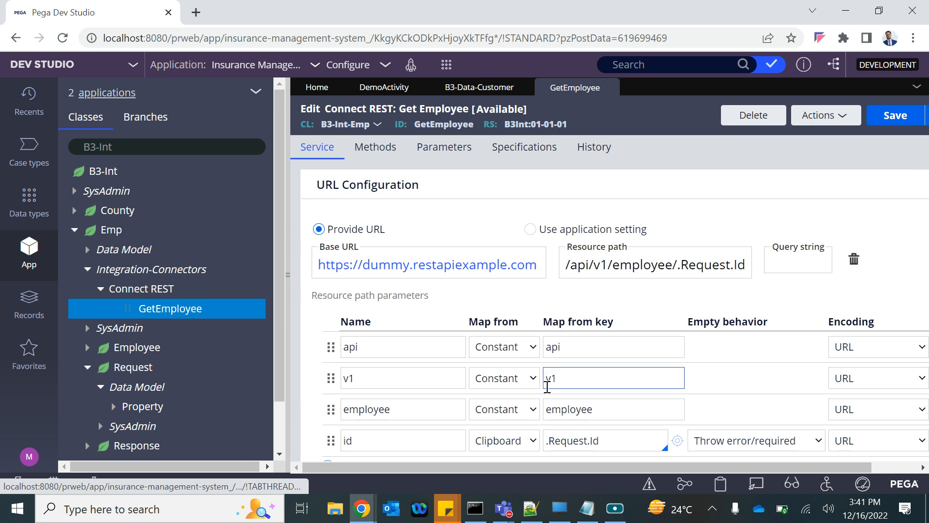
scroll("down", 3)
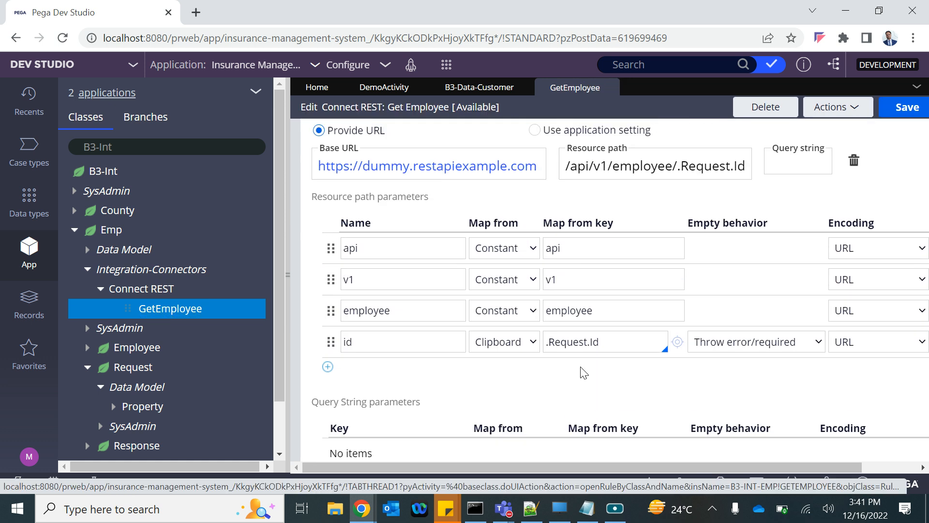
double_click(570, 341)
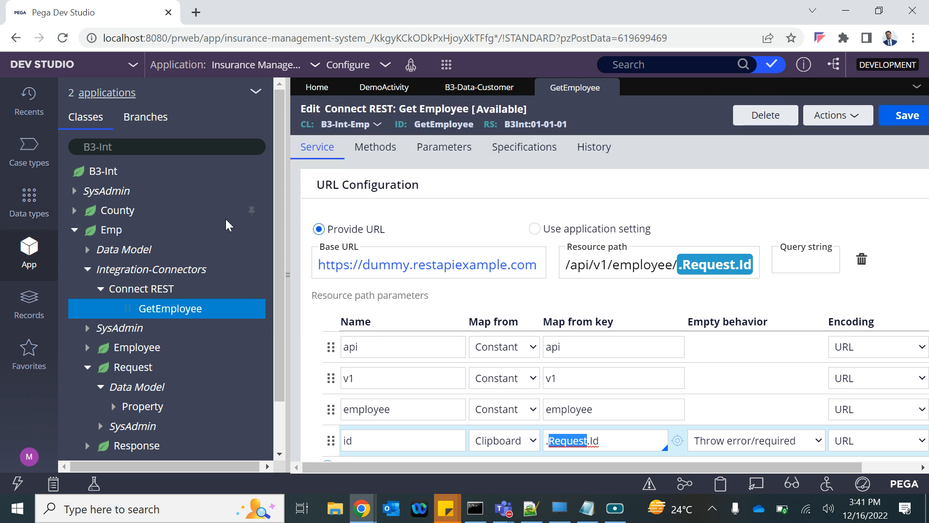
left_click(384, 87)
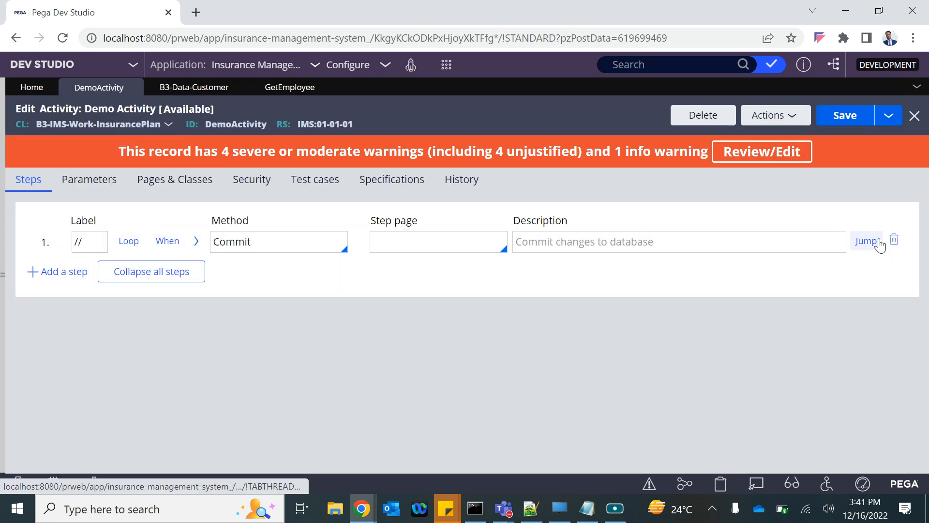
Step: Delete the Commit step from Demo Activity
left_click(866, 241)
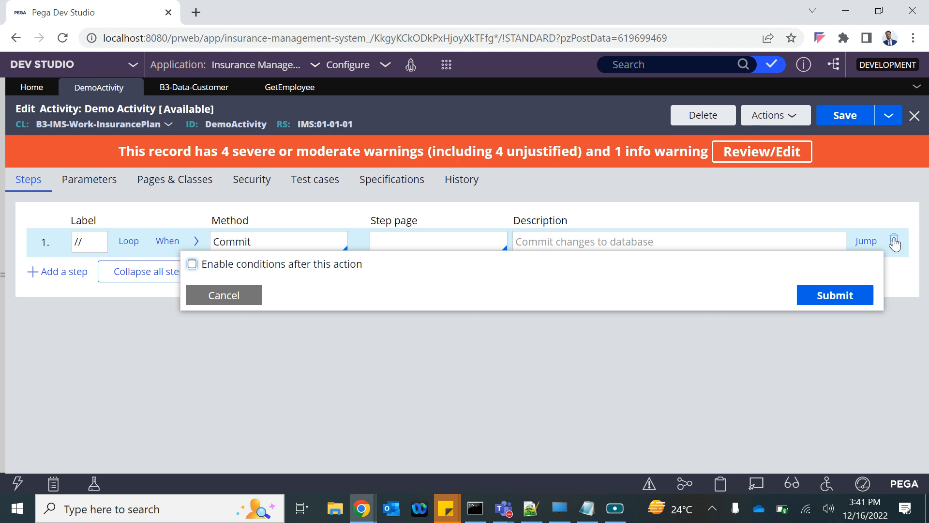
left_click(224, 295)
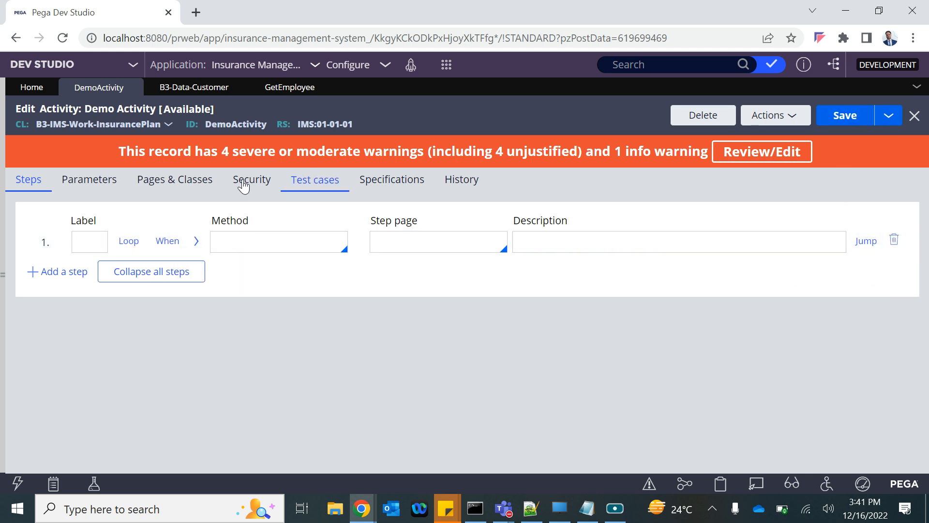
left_click(174, 179)
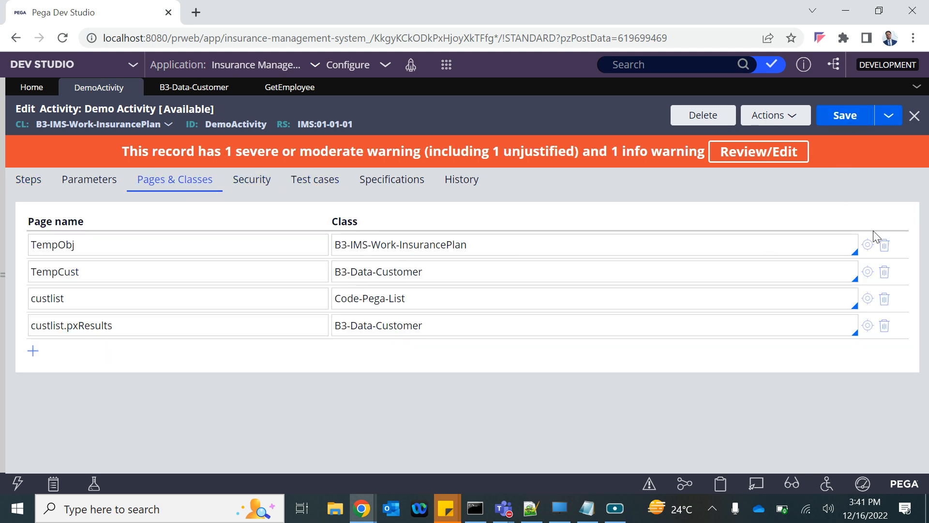
Step: Remove all Pages & Classes entries, including custlist.pxResults, and return to Steps
left_click(883, 244)
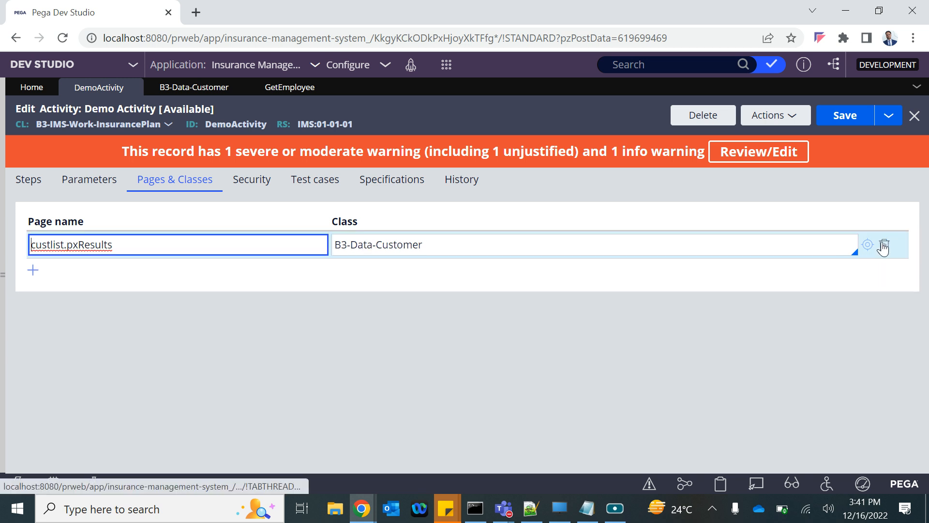
left_click(884, 245)
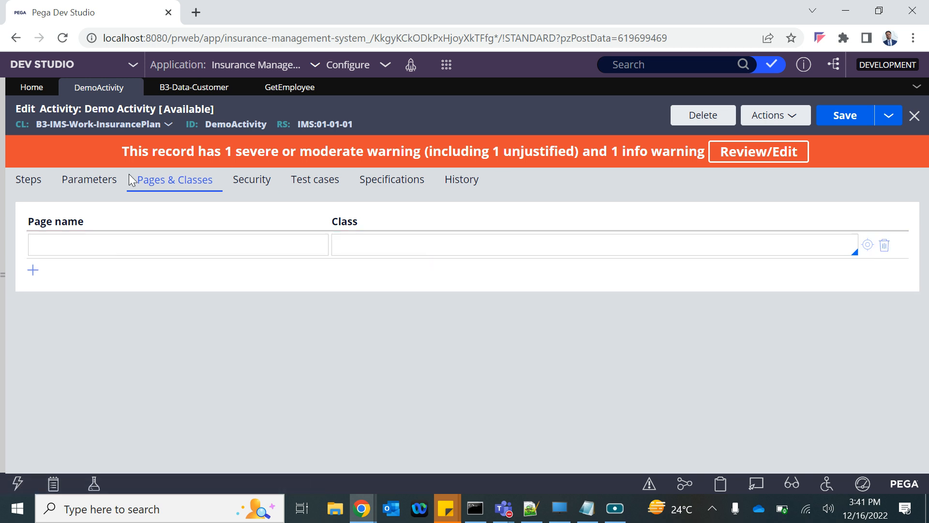
left_click(28, 179)
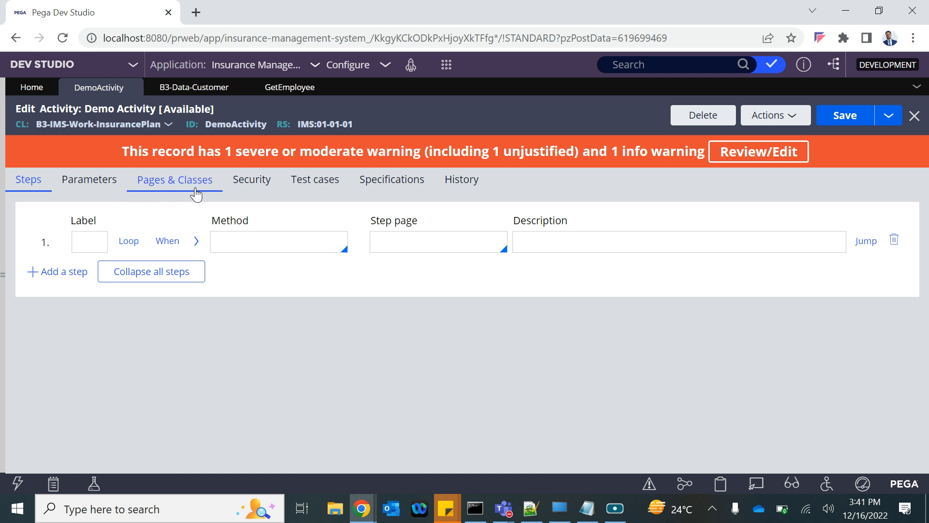
Step: Define page empint on Pages & Classes and look up B3-Int-Emp as its class
left_click(174, 179)
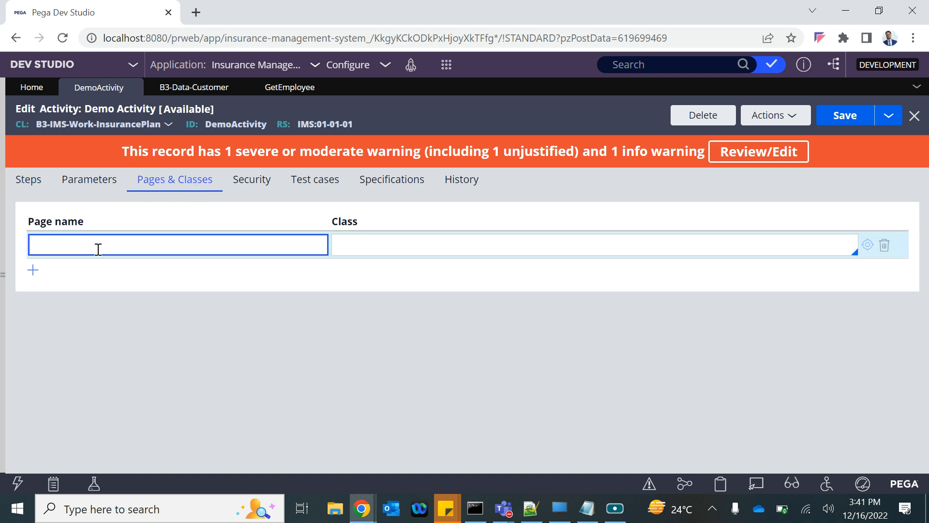
type("emo")
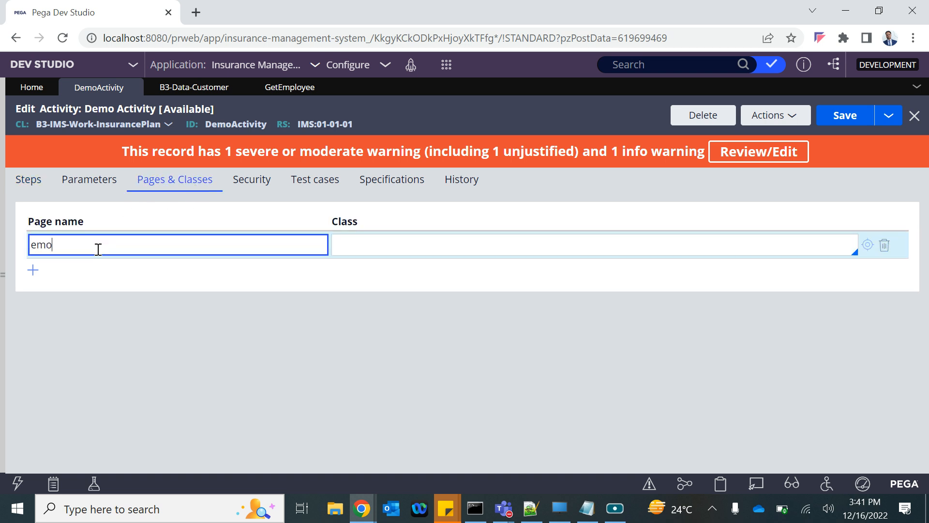
type("empint")
type("B3-Int-")
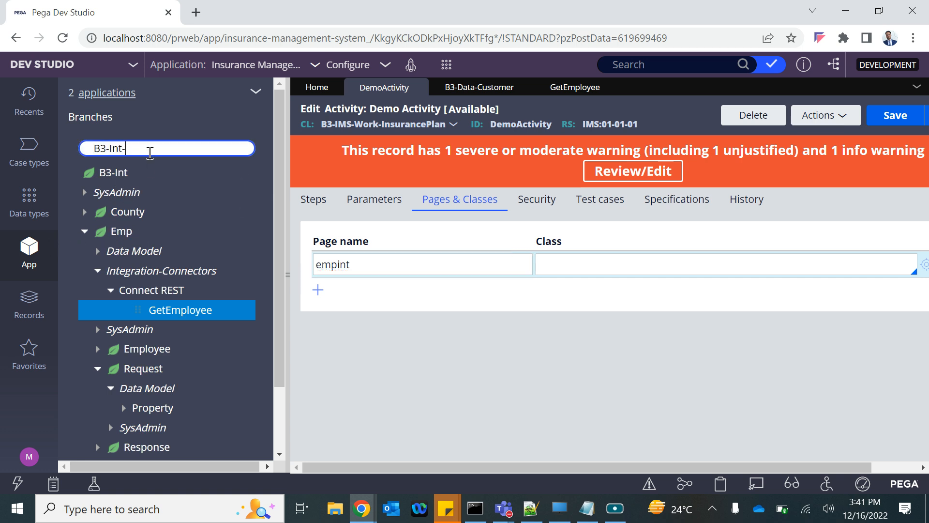
type("e")
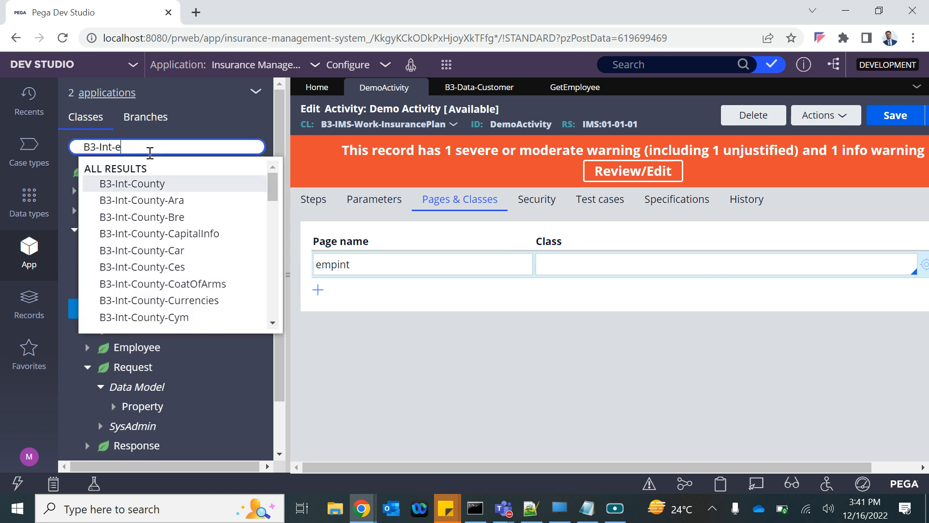
type("mp")
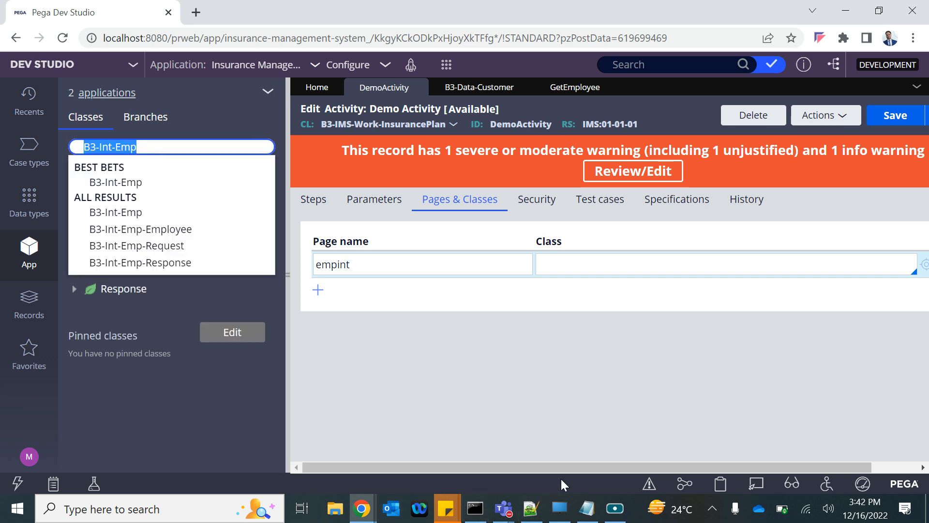
mouse_move(310, 332)
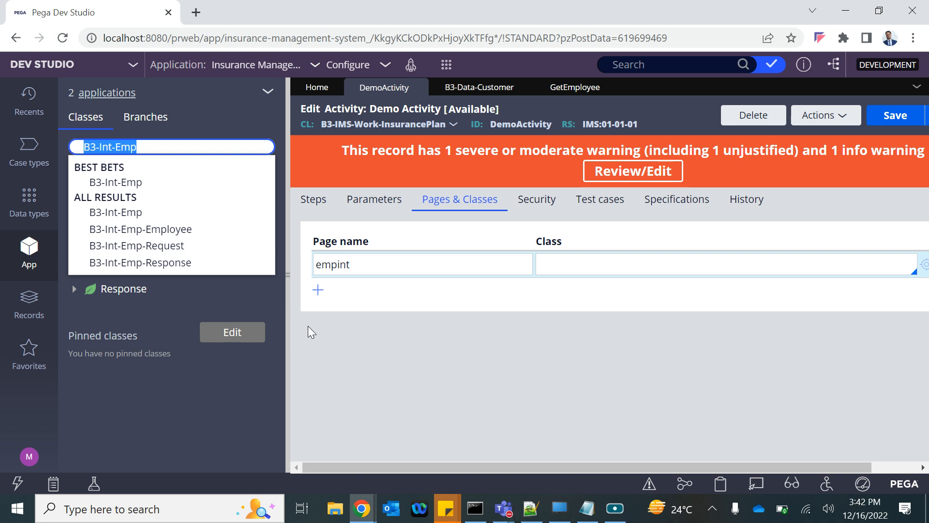
mouse_move(575, 224)
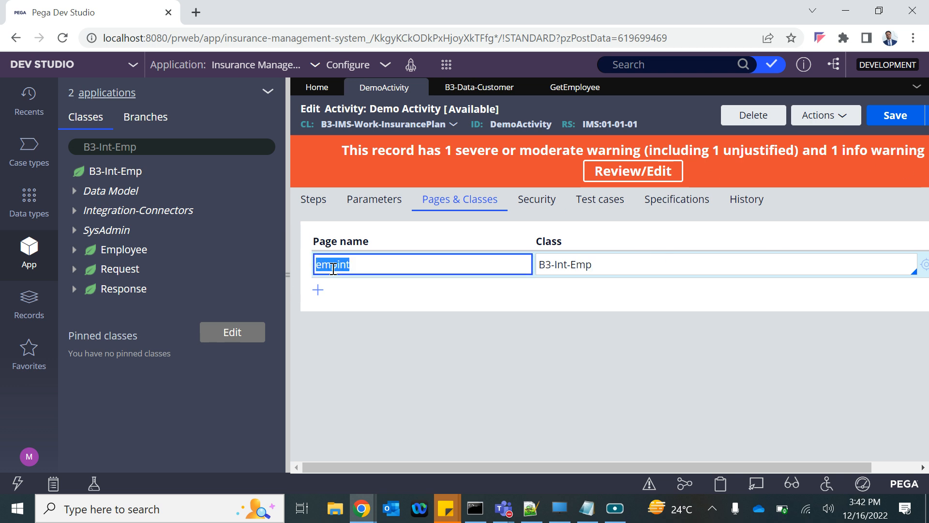
Step: Add an 'id' parameter to Demo Activity and begin entering 'proper' as step 1's method
left_click(313, 198)
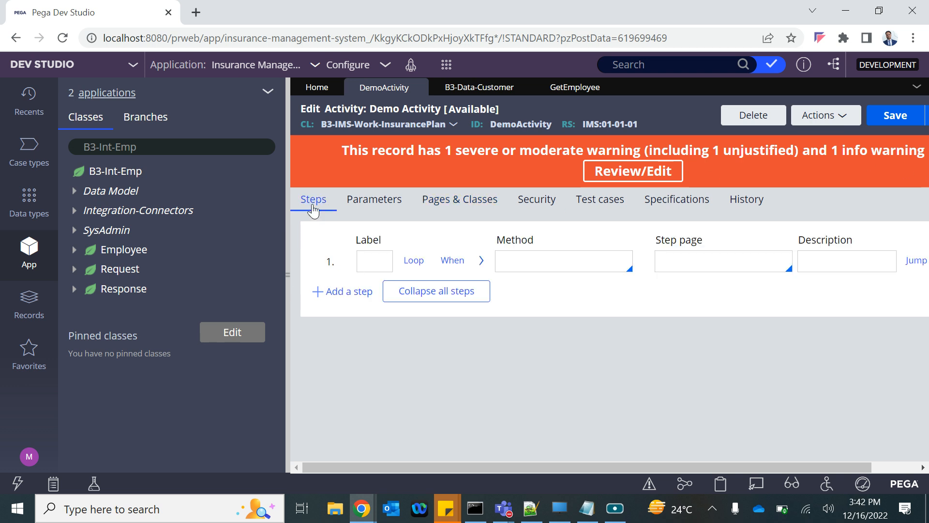
left_click(563, 261)
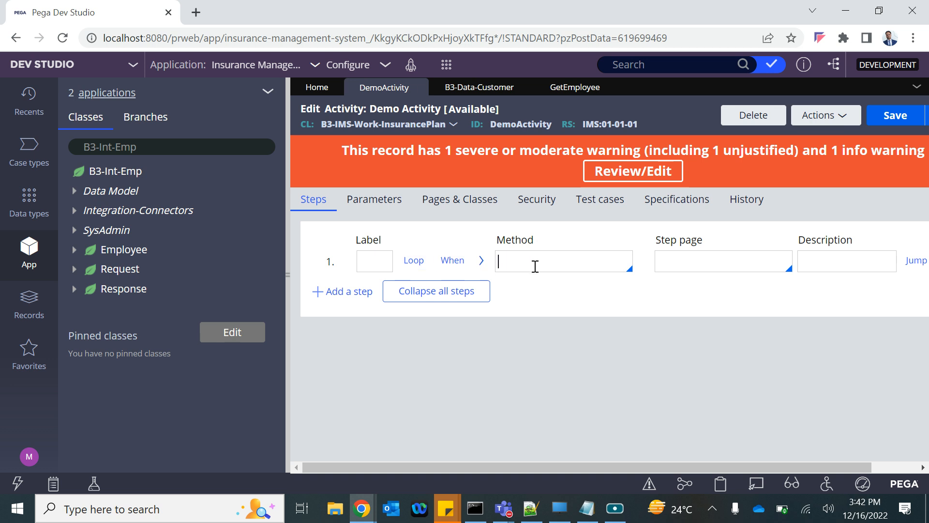
type("prop")
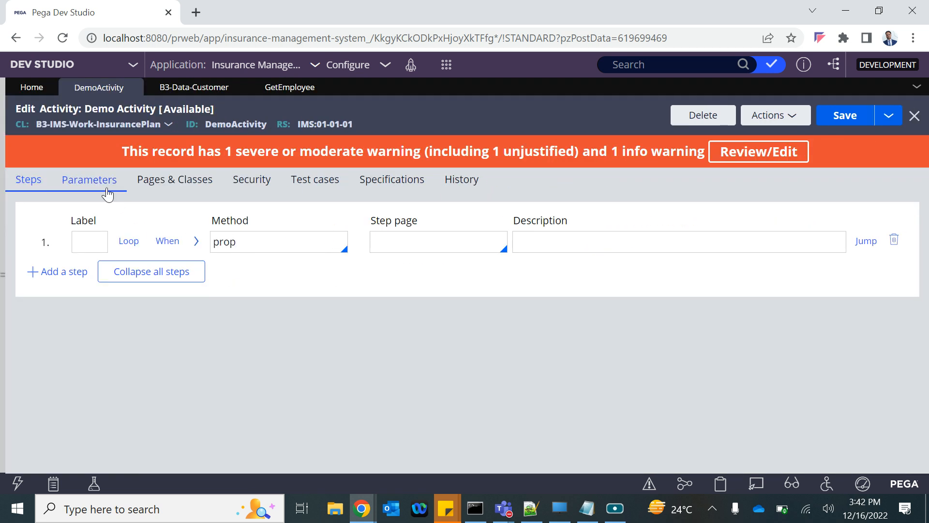
left_click(89, 179)
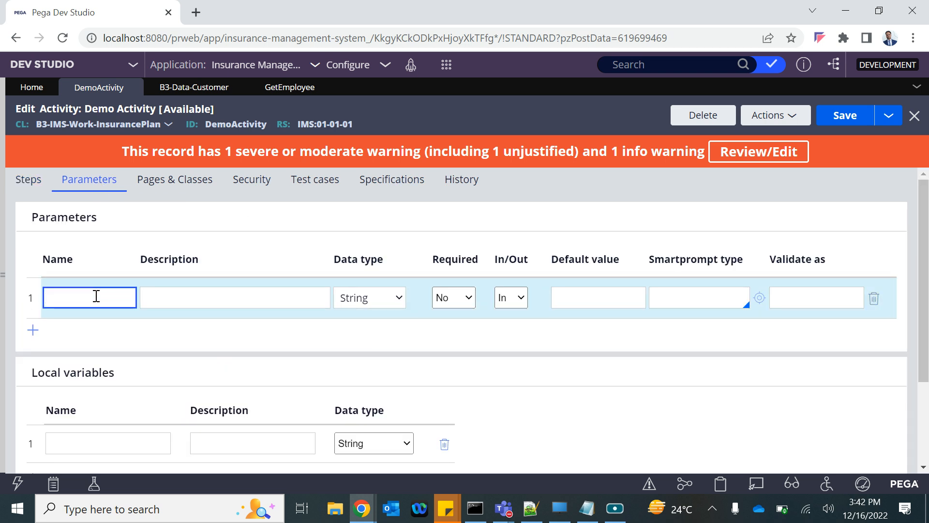
type("id")
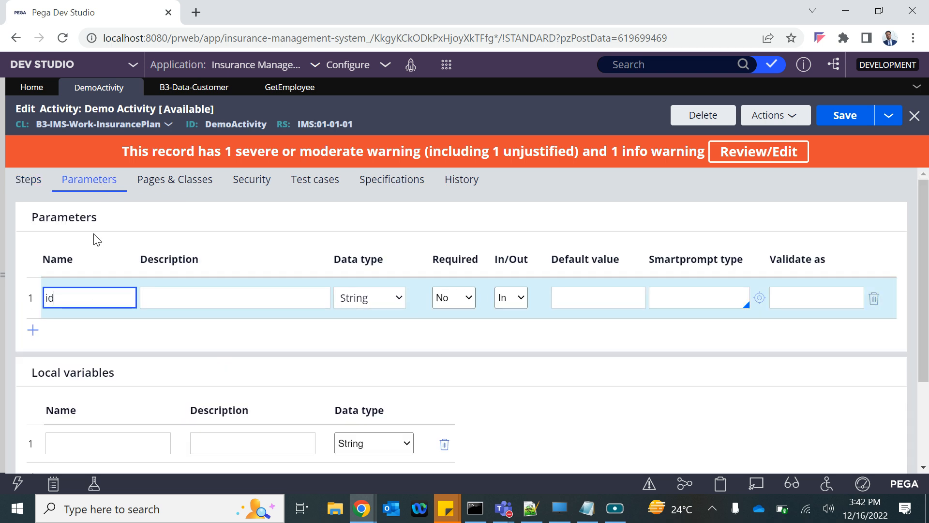
left_click(28, 179)
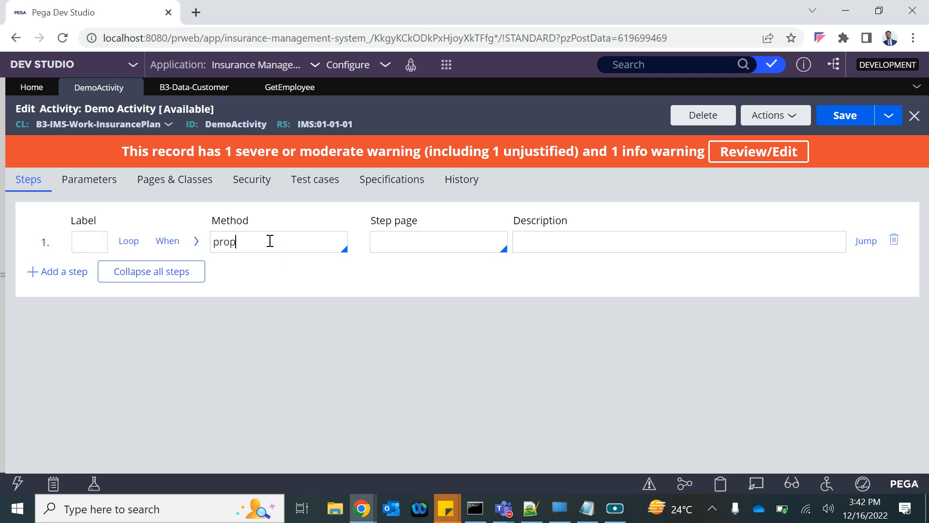
type("er")
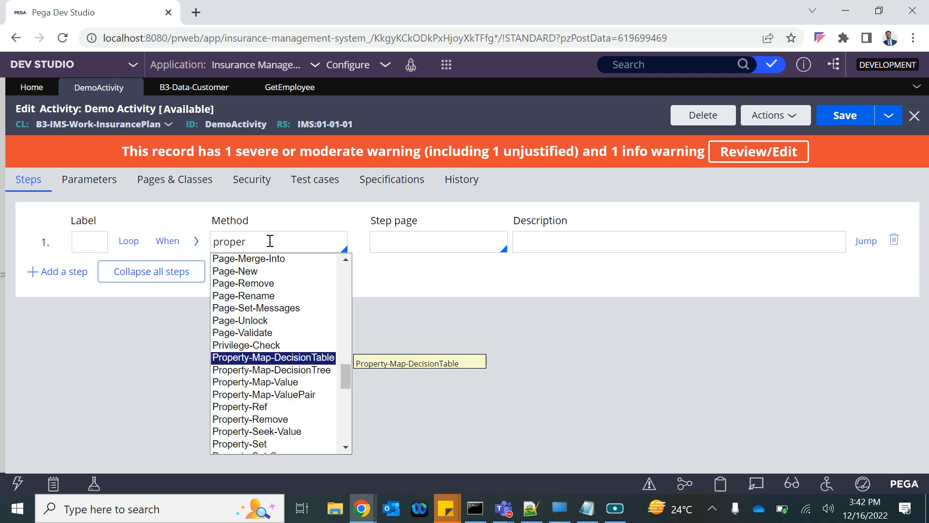
mouse_move(273, 383)
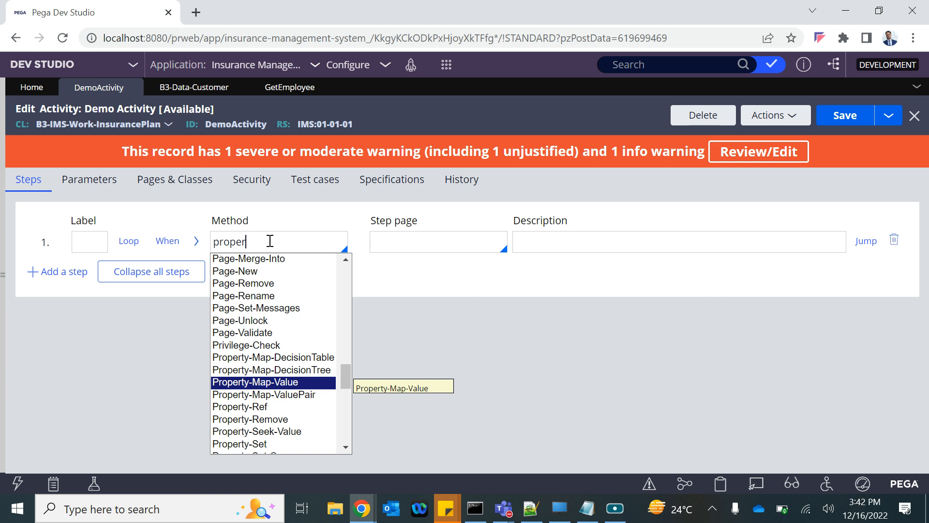
Step: Make step 1 Property-Set on empint setting .Request.Id to param.id
left_click(239, 443)
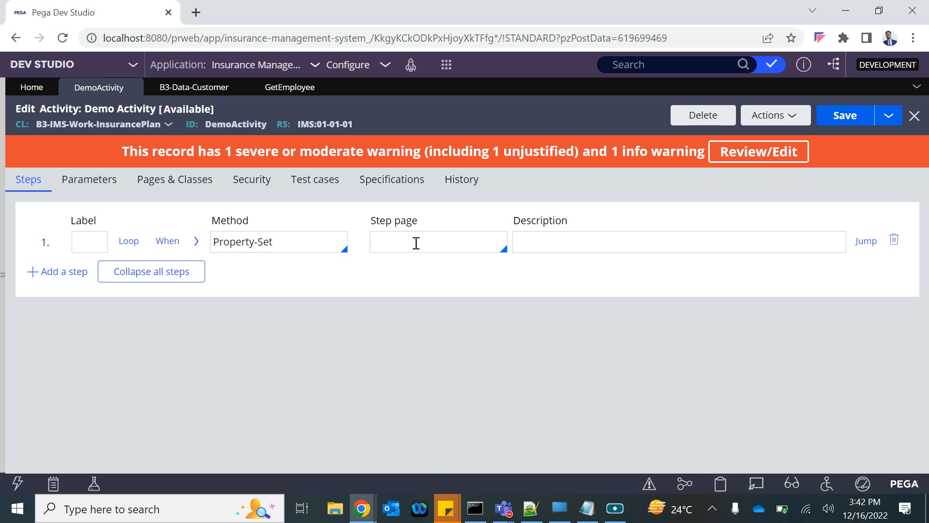
left_click(437, 241)
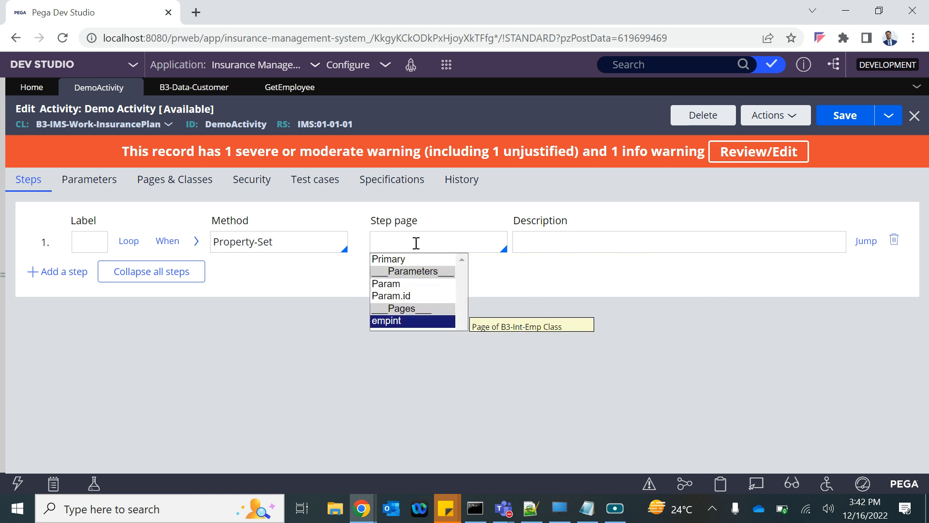
left_click(385, 321)
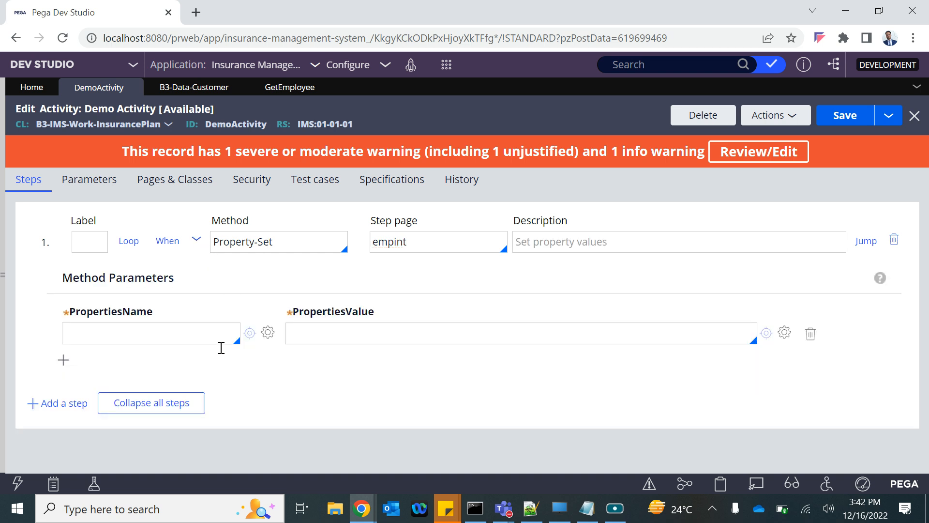
type(".Request.Id")
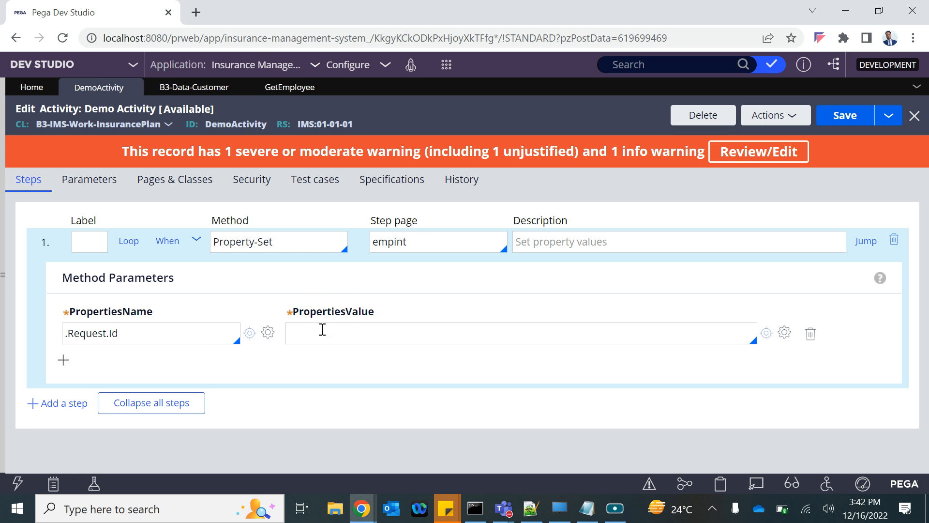
type("param")
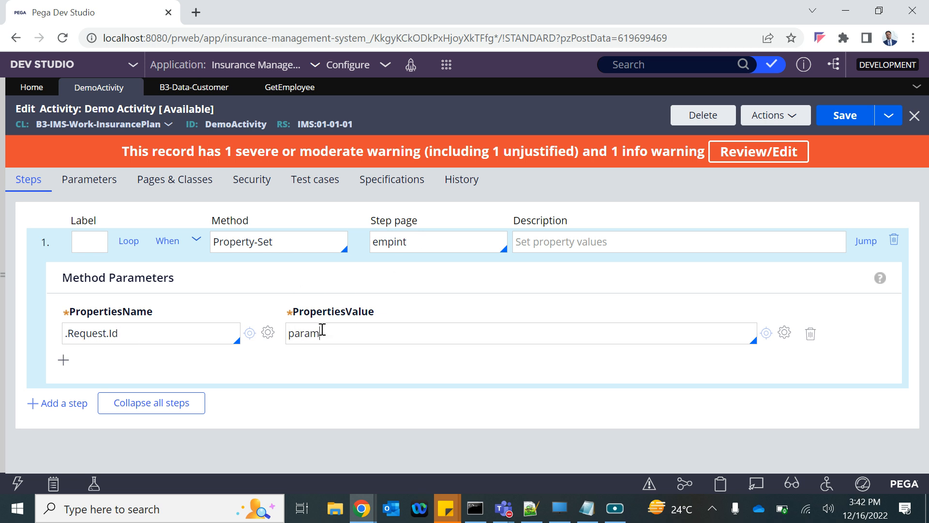
type(".id")
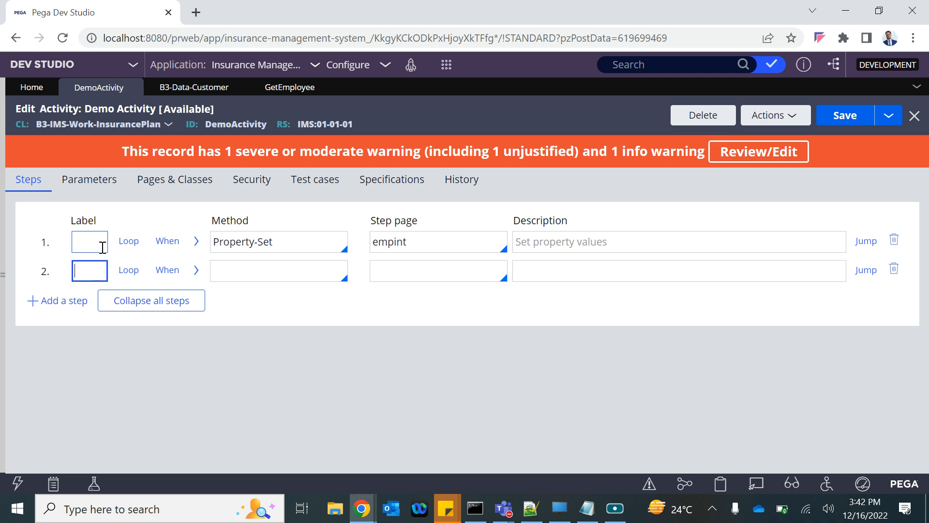
Step: Make step 2 Connect-REST on page empint and start looking up its service name
type("conne")
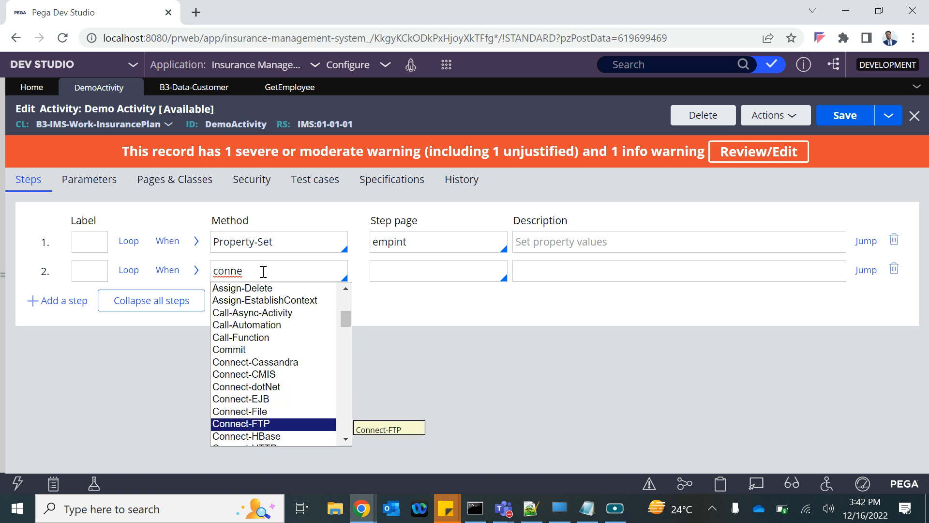
scroll("down", 3)
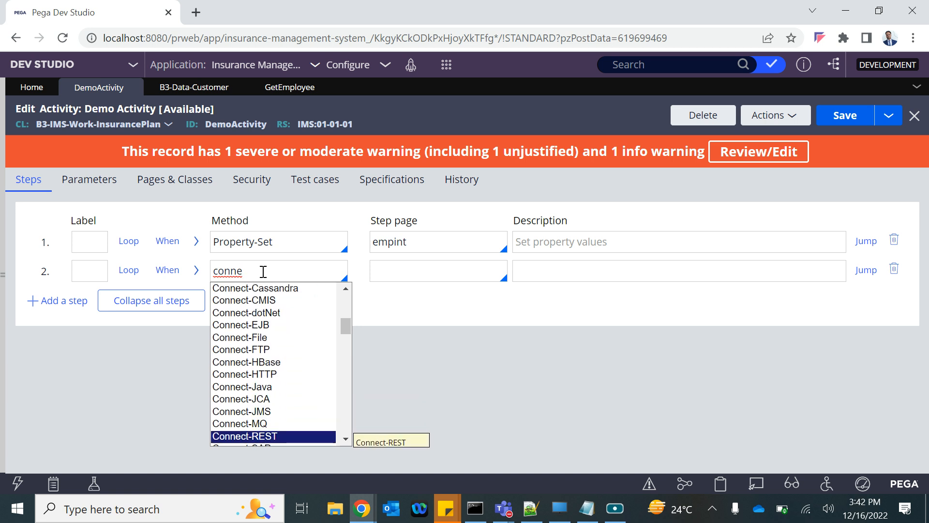
left_click(244, 435)
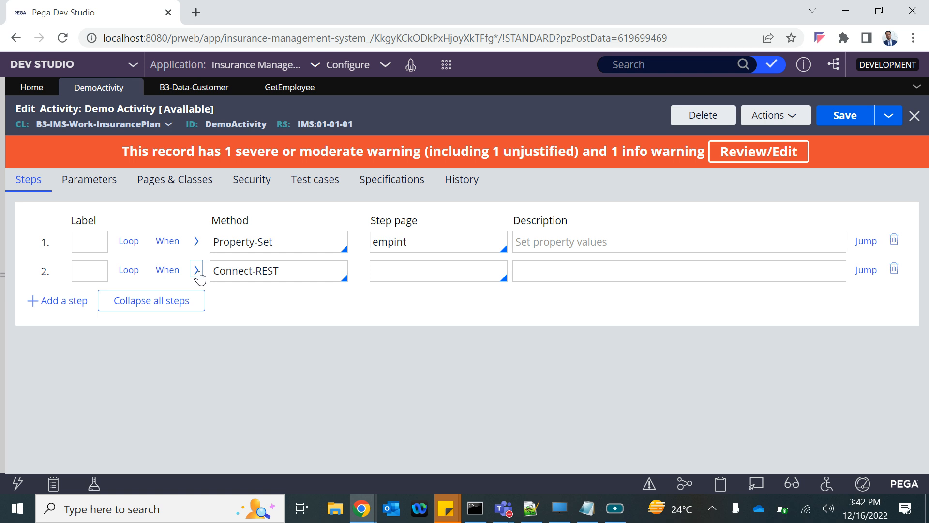
left_click(197, 270)
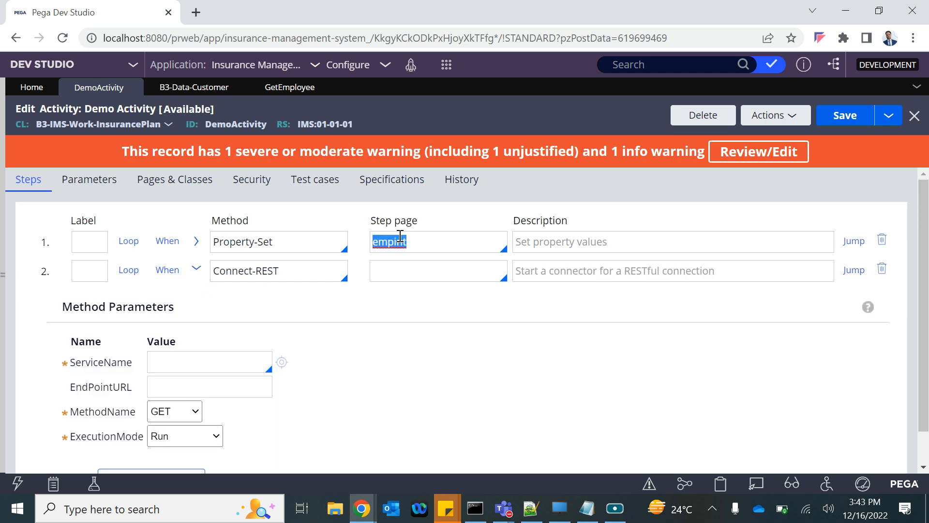
type("empint")
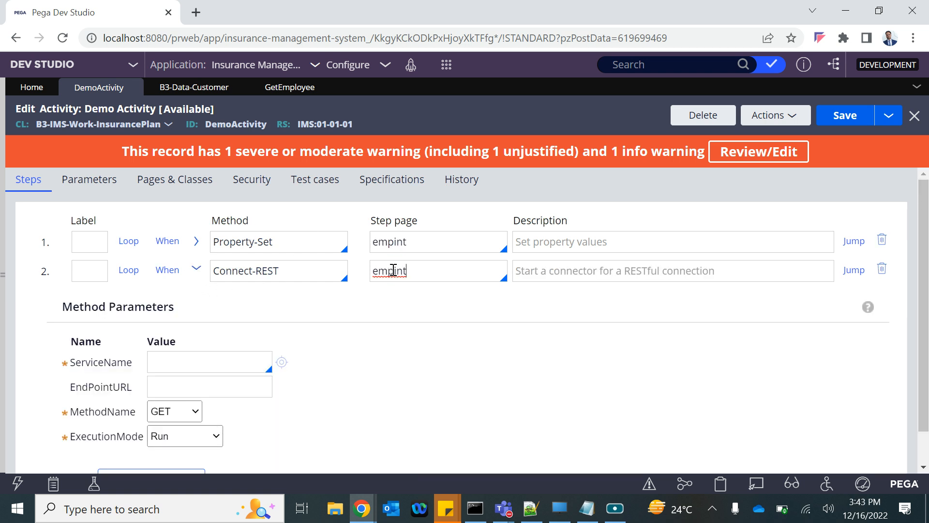
left_click(209, 361)
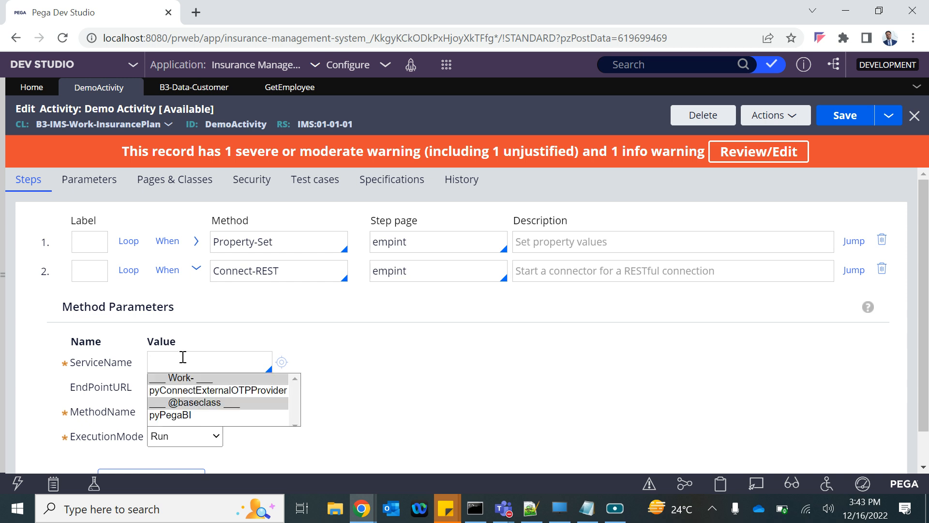
mouse_move(169, 415)
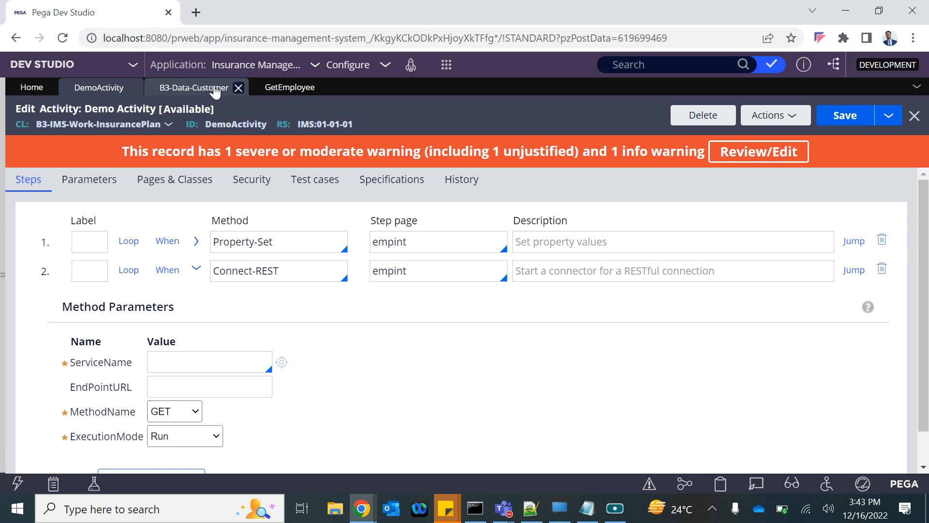
Step: Confirm GetEmployee as the service, keep GET and Run execution mode, then collapse step 2
left_click(289, 87)
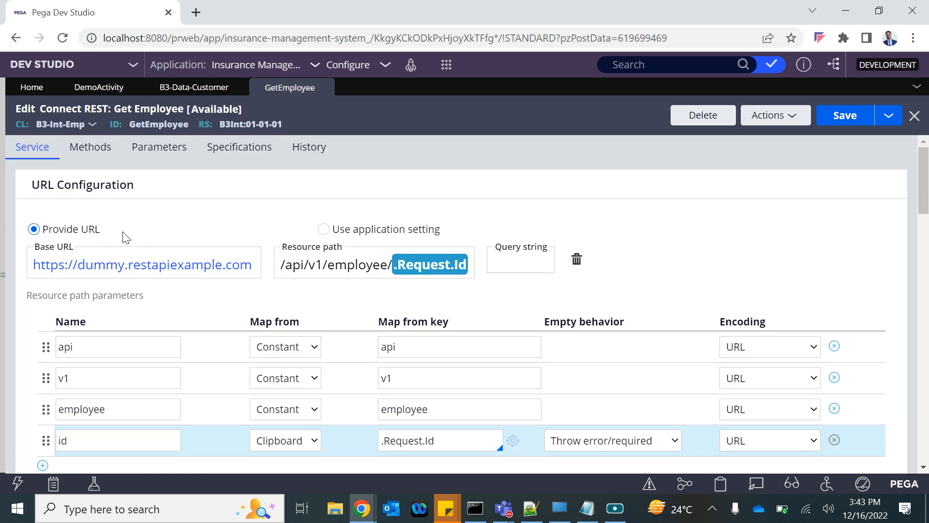
mouse_move(97, 87)
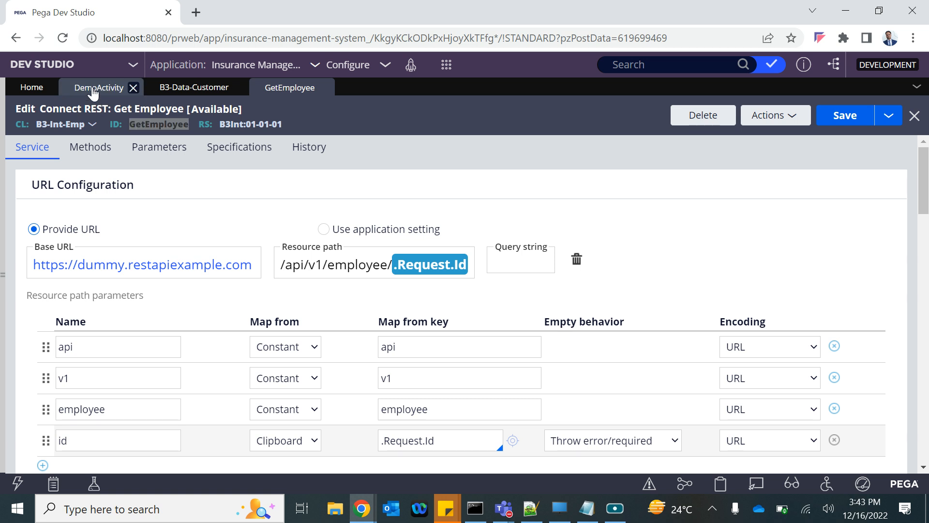
left_click(99, 87)
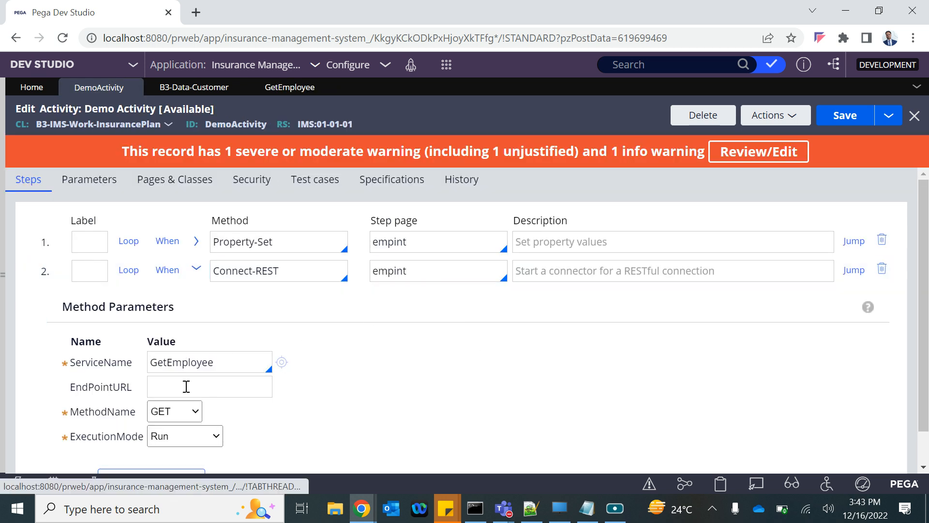
left_click(173, 410)
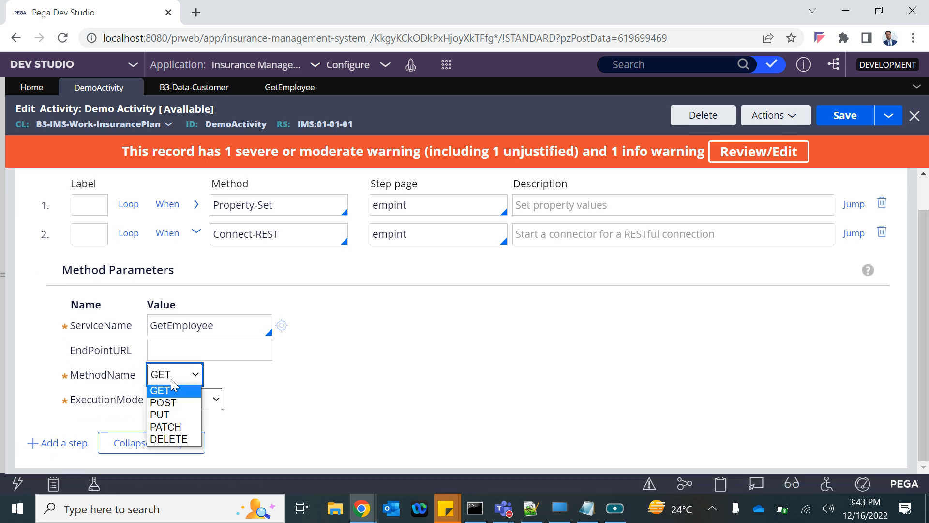
left_click(184, 397)
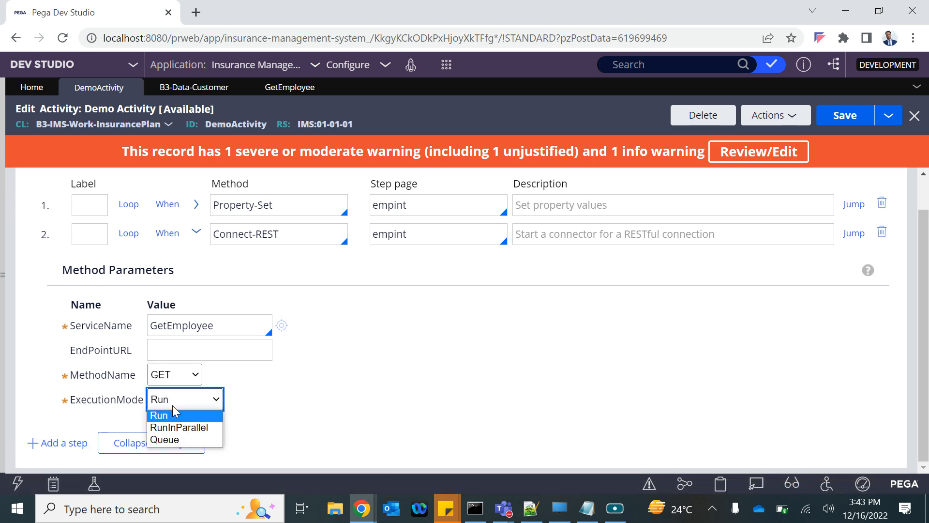
mouse_move(165, 439)
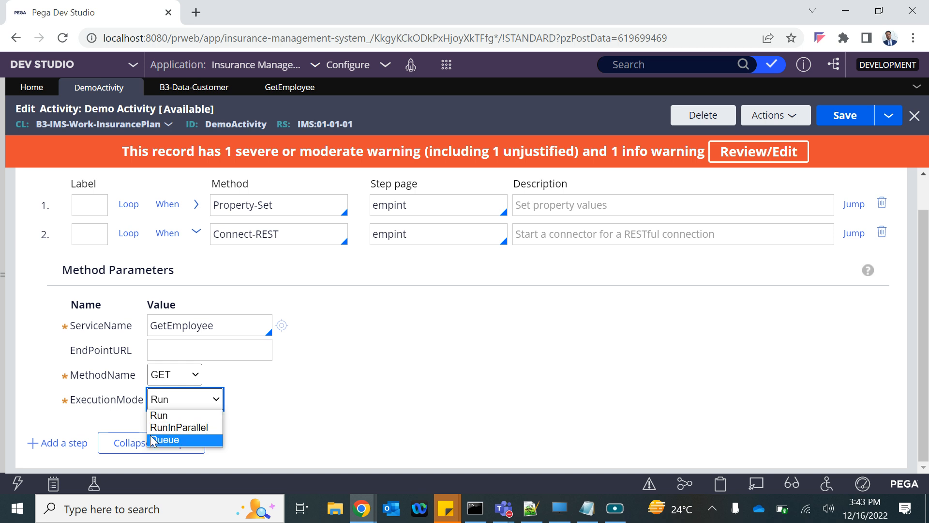
mouse_move(159, 415)
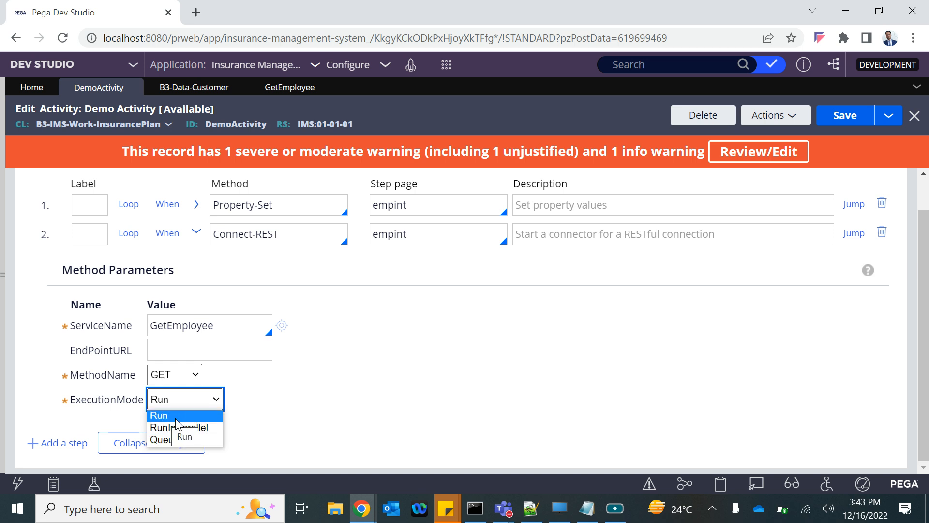
left_click(157, 415)
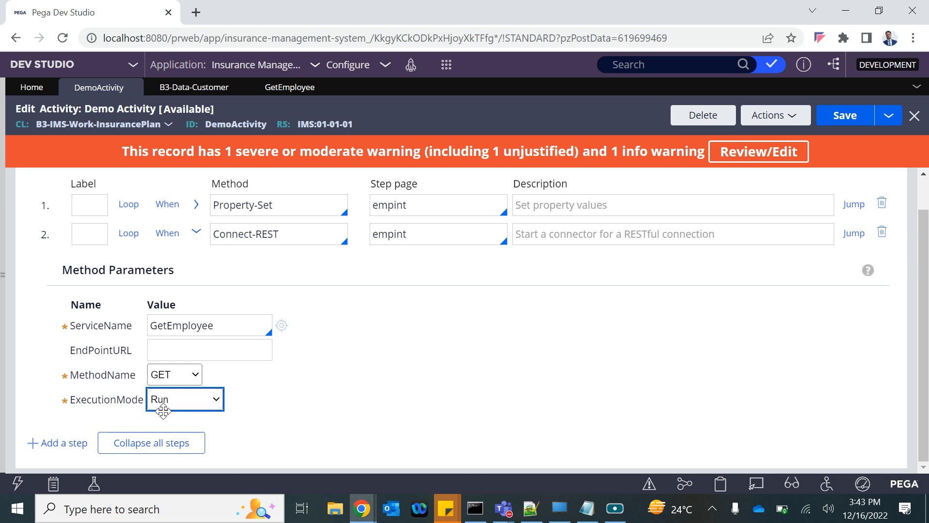
mouse_move(197, 241)
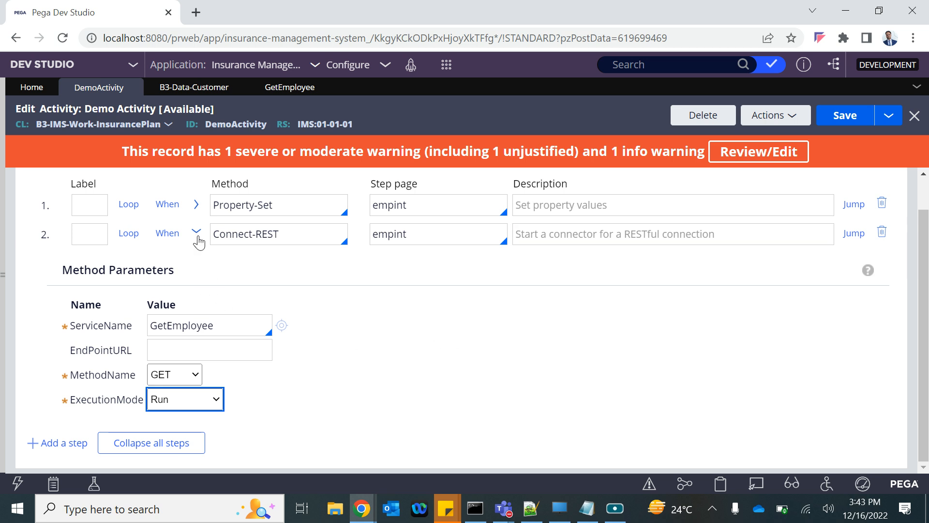
left_click(198, 234)
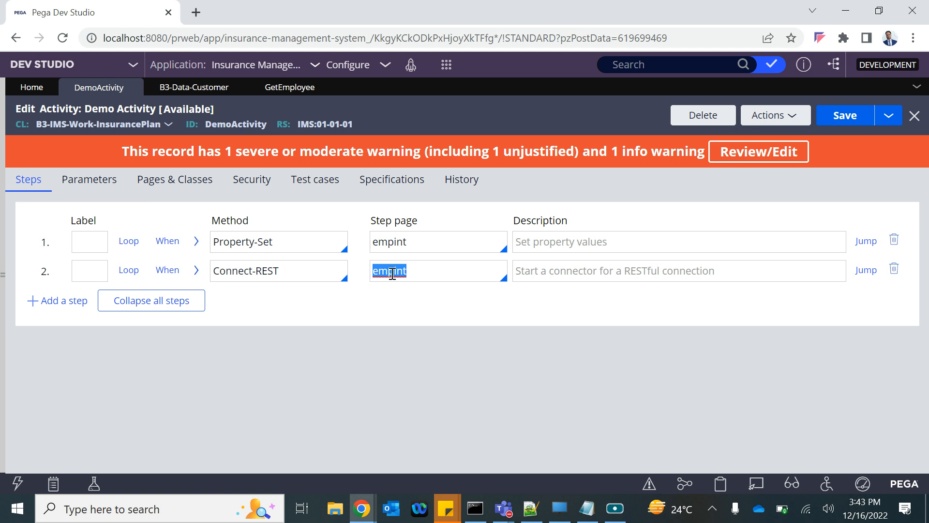
Step: Add step 3 as Show-Page on empint, completing the three-step activity
left_click(57, 300)
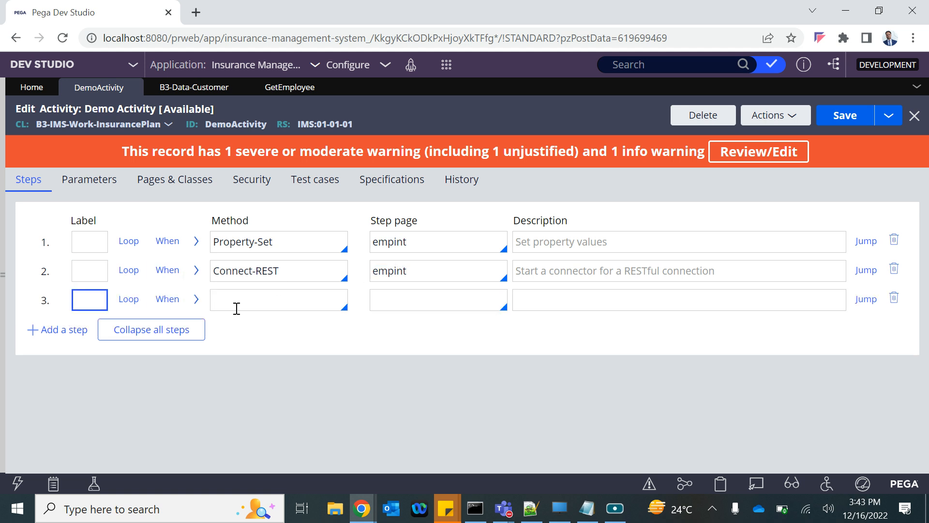
type("Show")
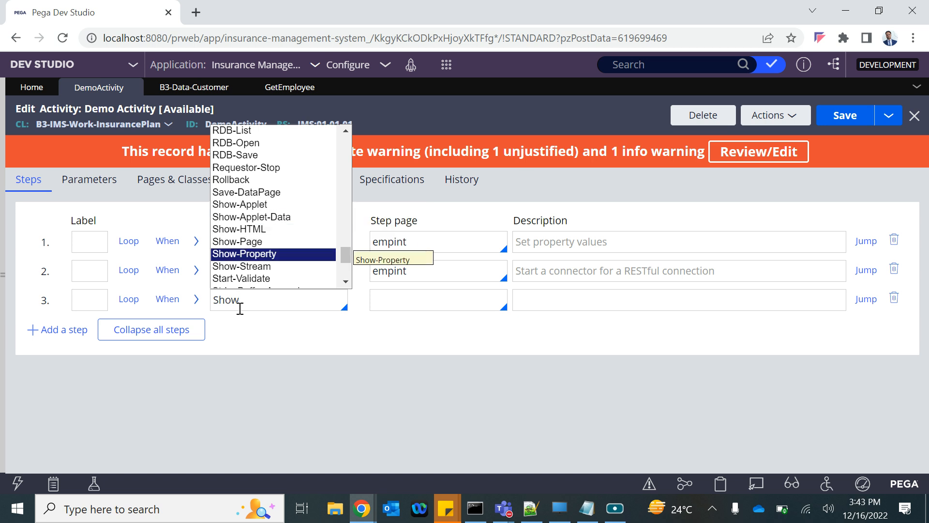
scroll("down", 3)
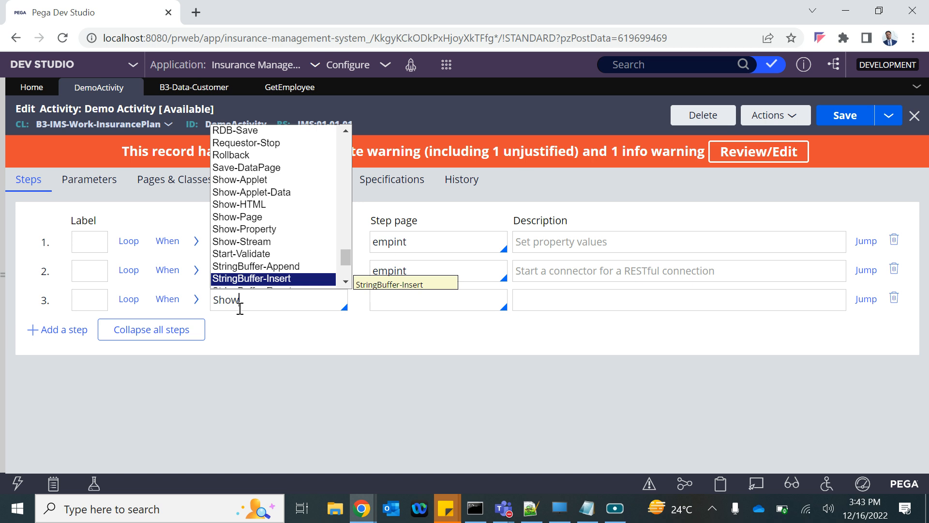
left_click(237, 216)
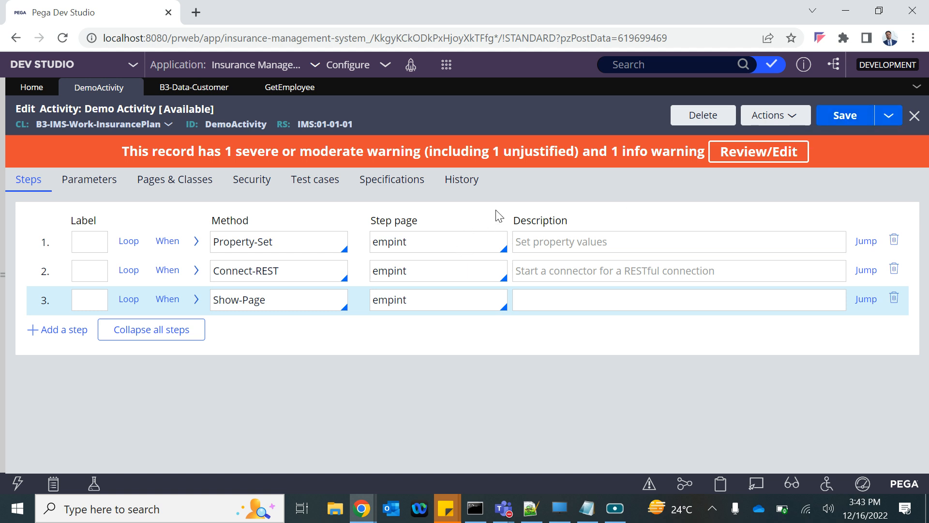
left_click(774, 115)
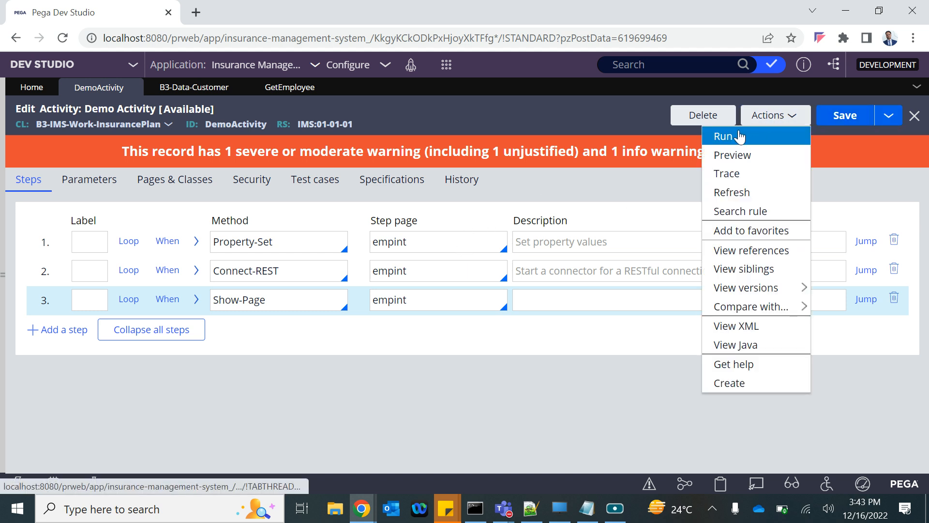
Step: Run Demo Activity with id 1, returning employee Tiger Nixon with 200 OK
left_click(721, 136)
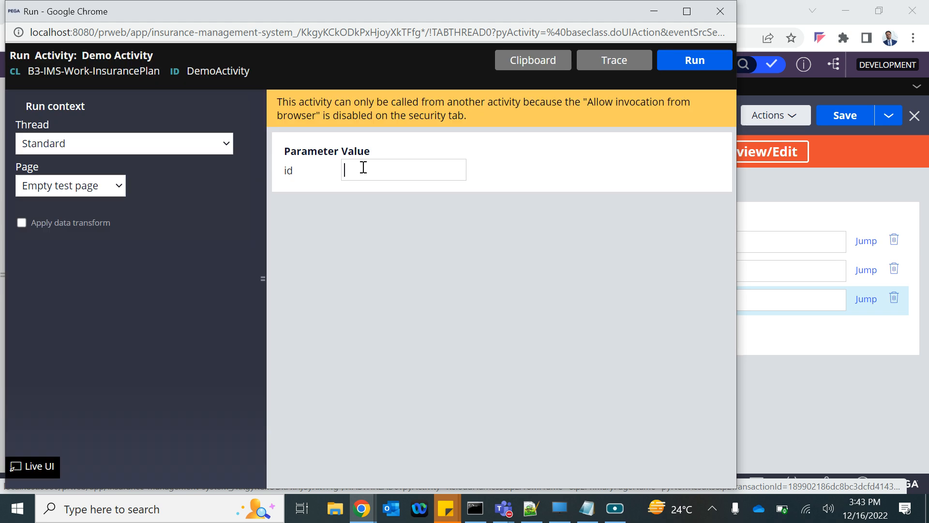
type("1")
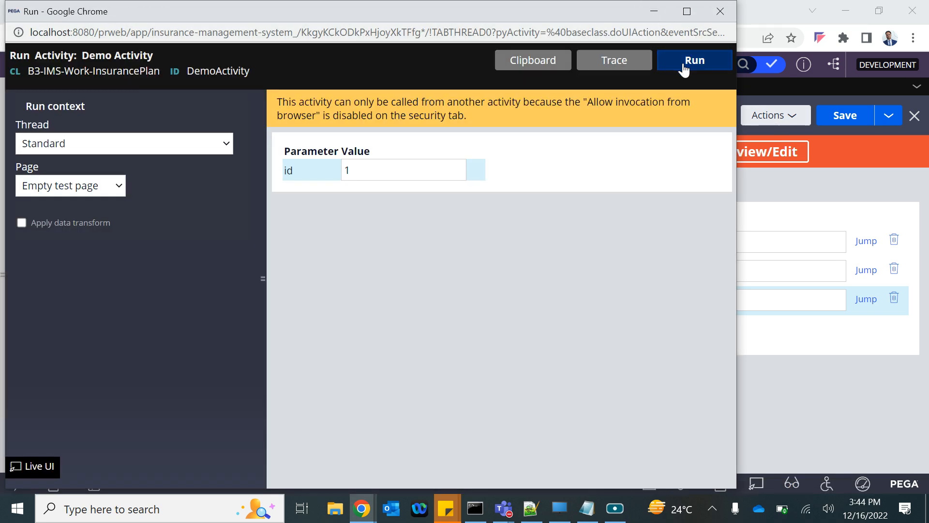
left_click(694, 60)
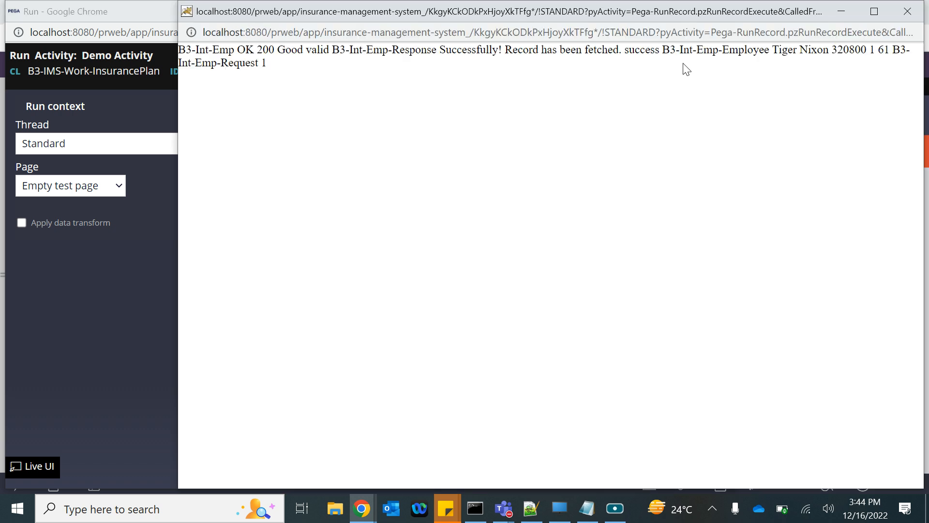
mouse_move(431, 48)
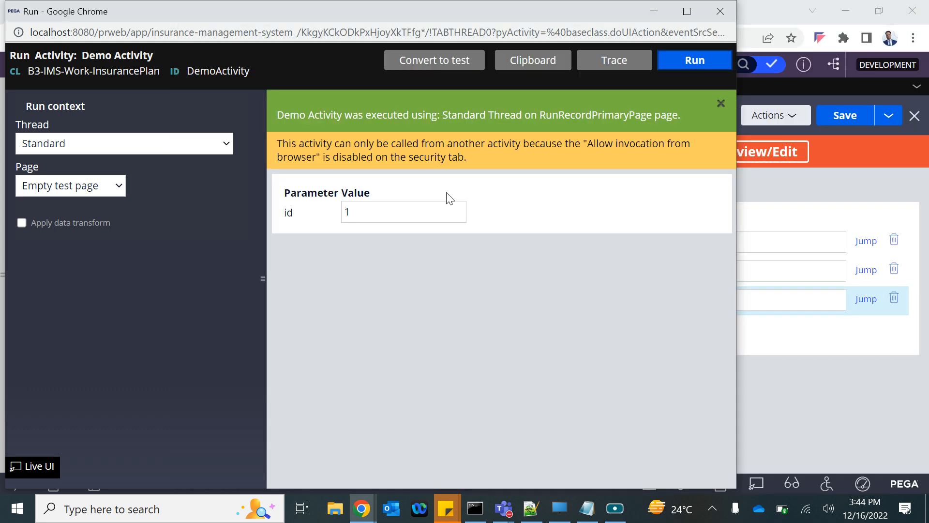
mouse_move(533, 60)
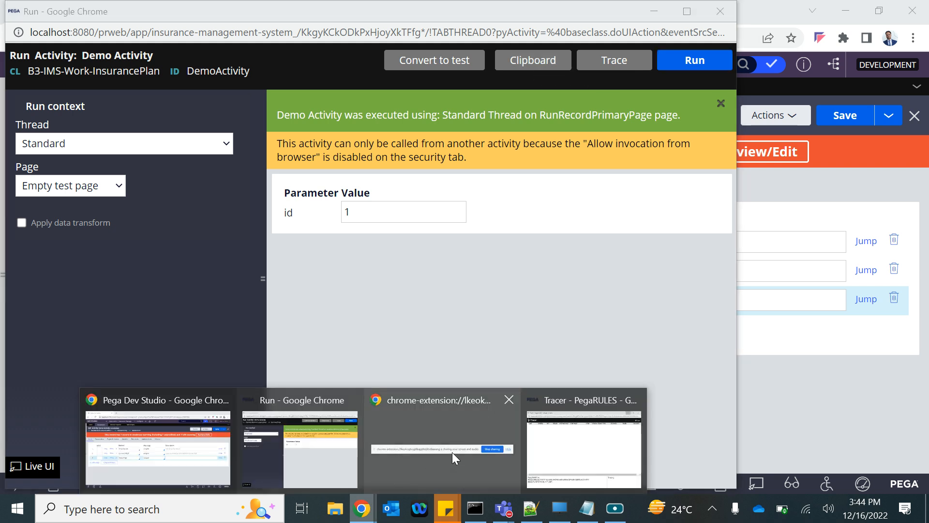
Step: Pause the trace and view the empint page at the Connect-REST Step End showing response 200 and Tiger Nixon's data
left_click(583, 441)
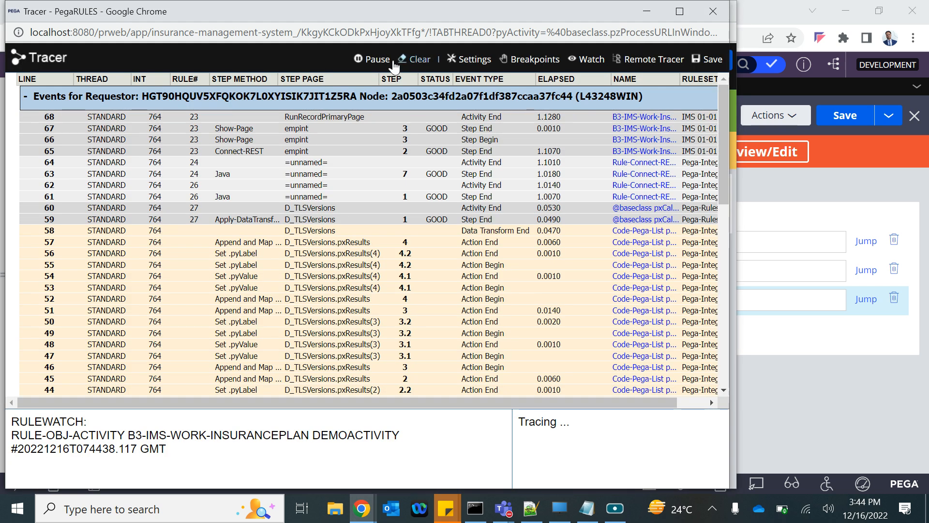
left_click(372, 59)
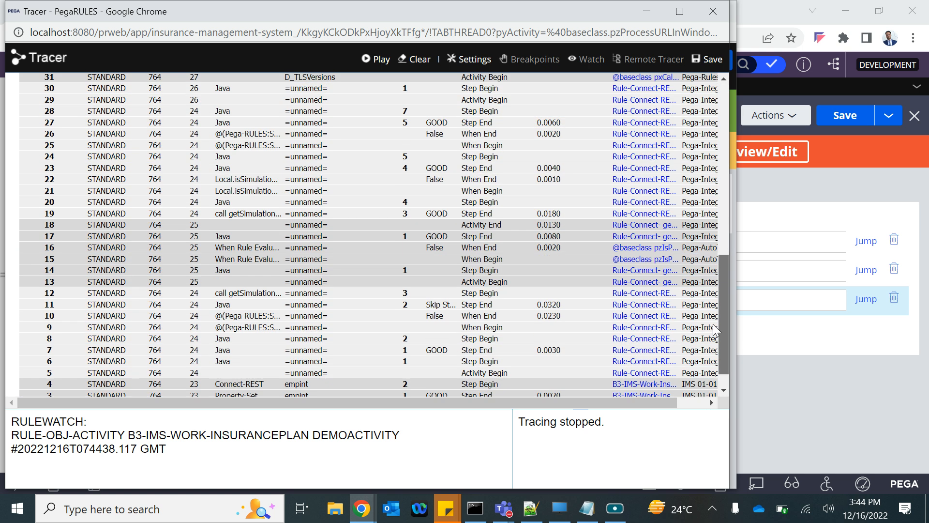
scroll("down", 3)
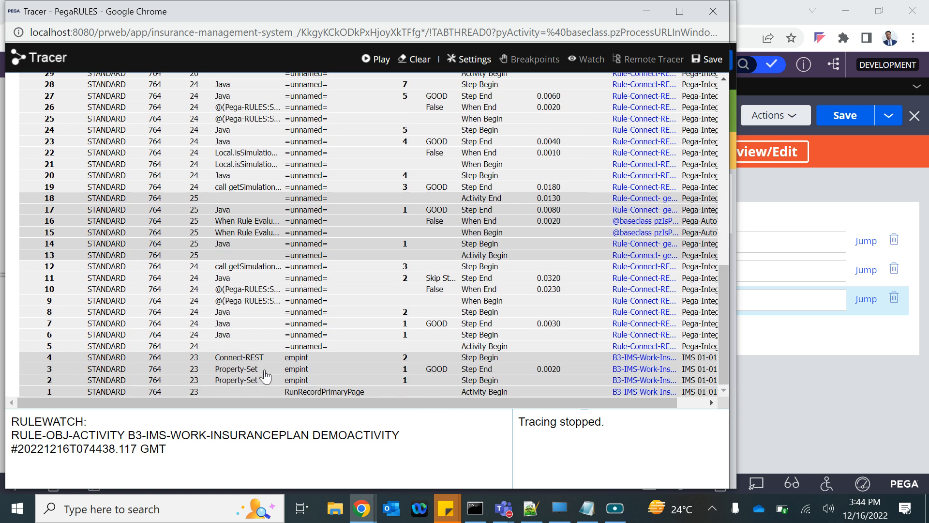
mouse_move(291, 375)
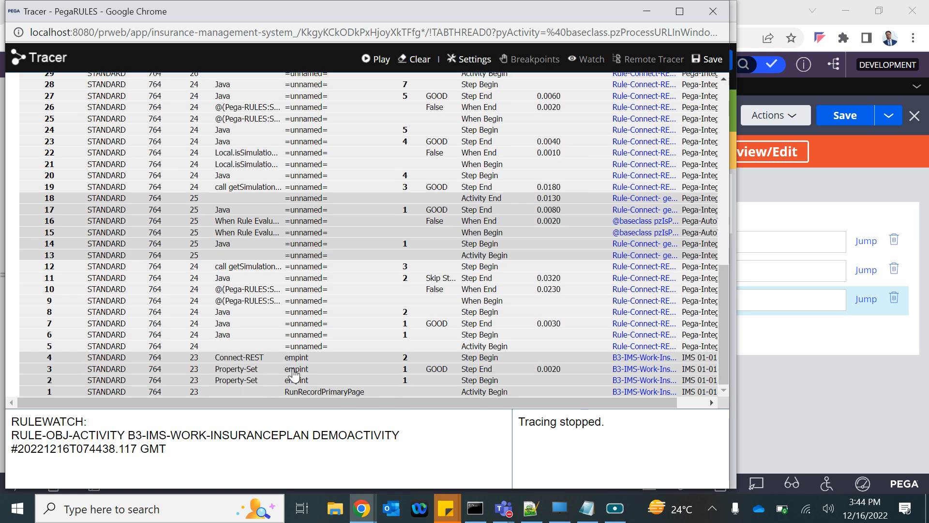
left_click(296, 368)
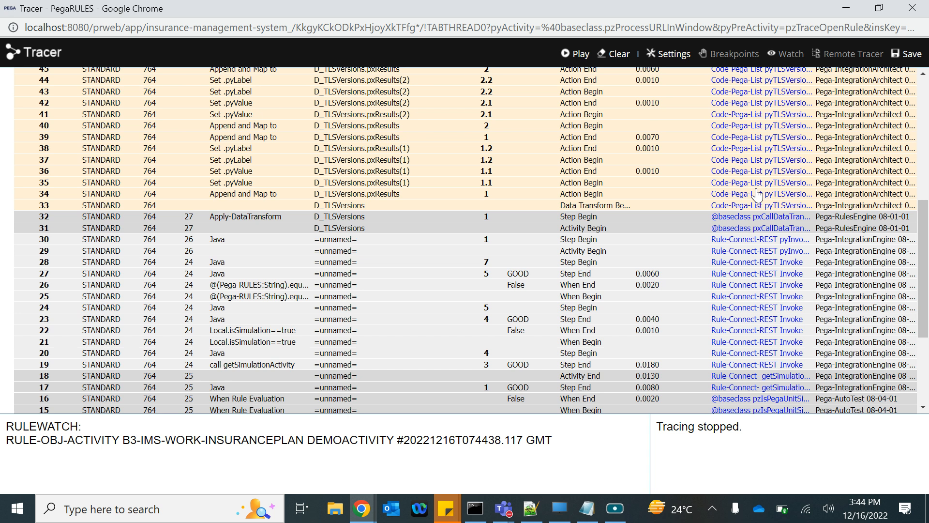
scroll("up", 3)
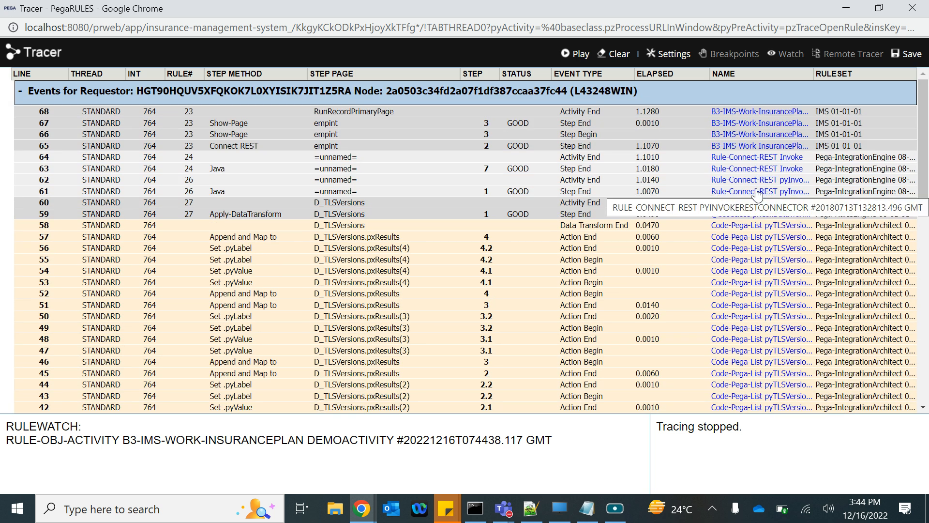
mouse_move(326, 149)
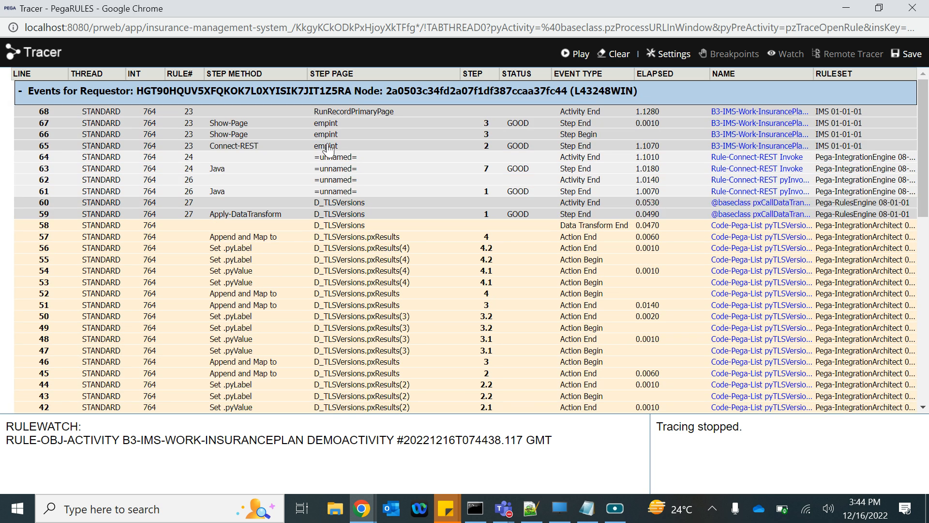
mouse_move(326, 157)
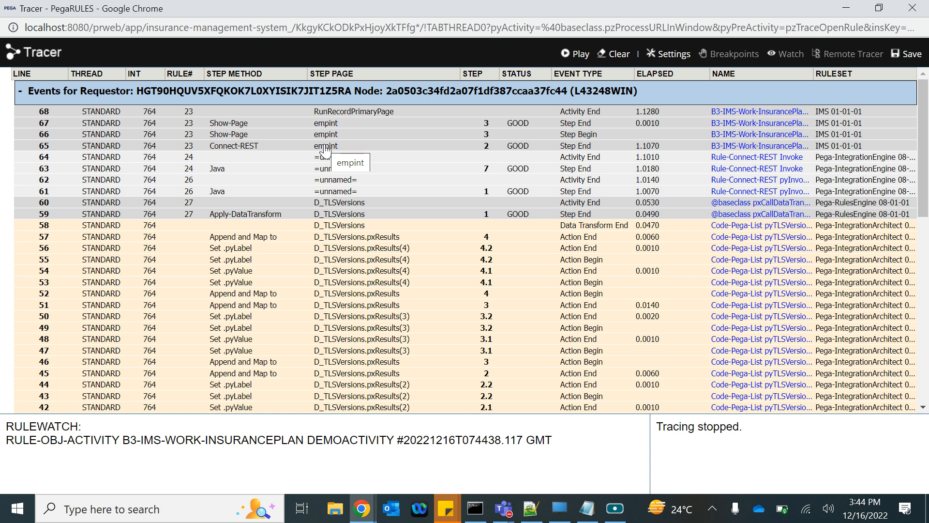
left_click(325, 146)
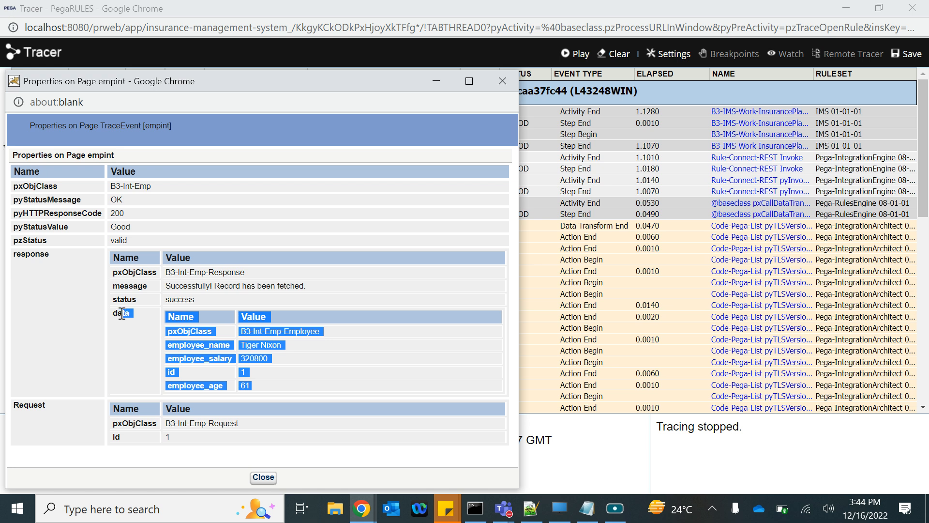
Step: Reopen the empint page properties, highlight the returned employee values, then close the popup
left_click(262, 477)
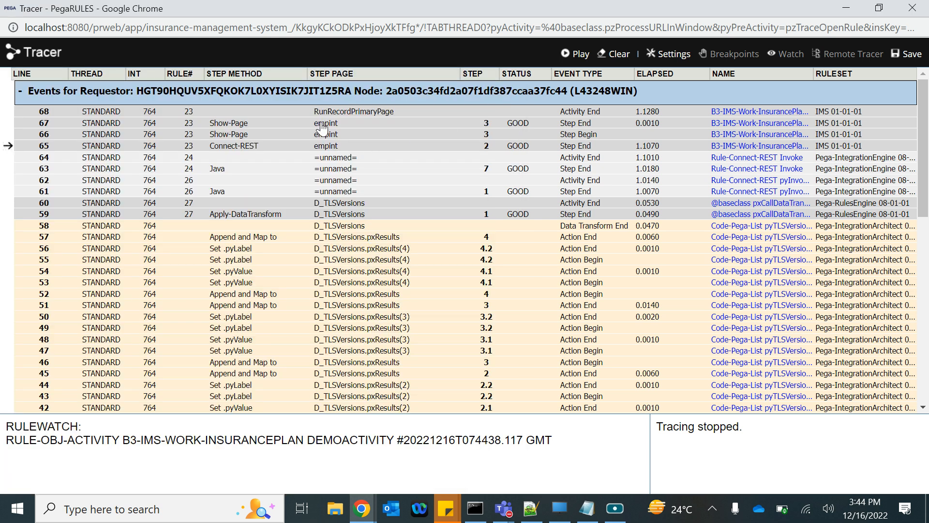
left_click(325, 123)
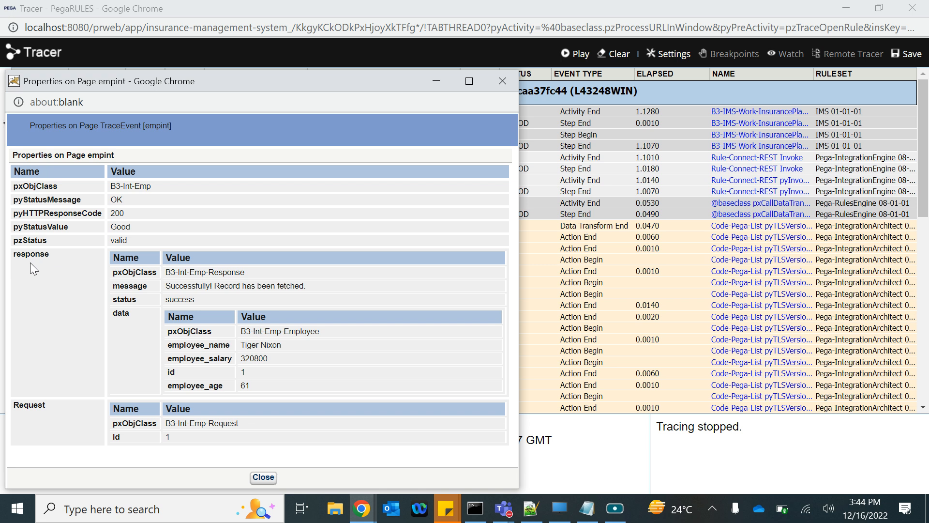
double_click(30, 253)
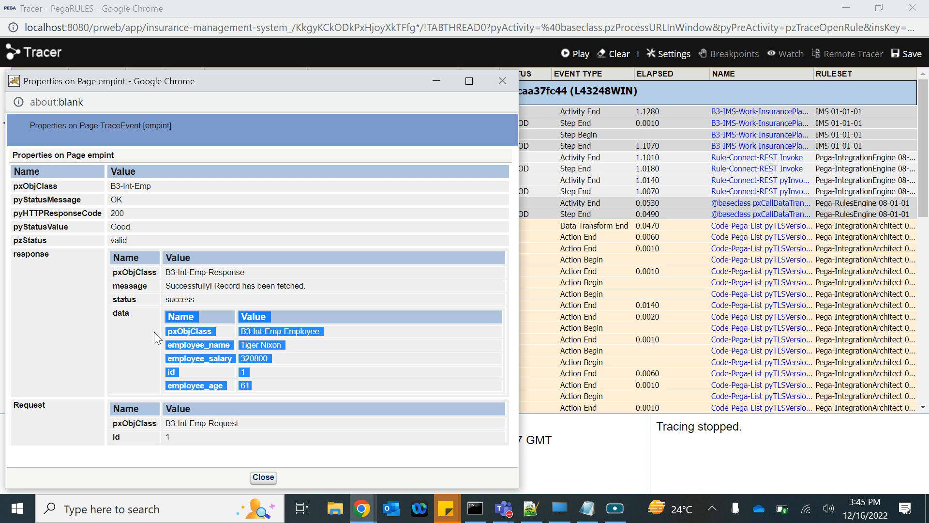
mouse_move(503, 81)
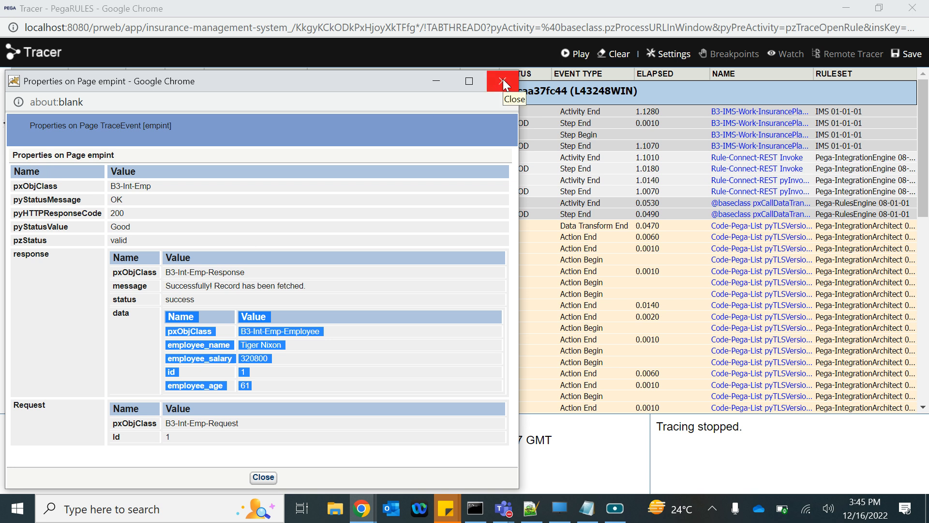
left_click(503, 81)
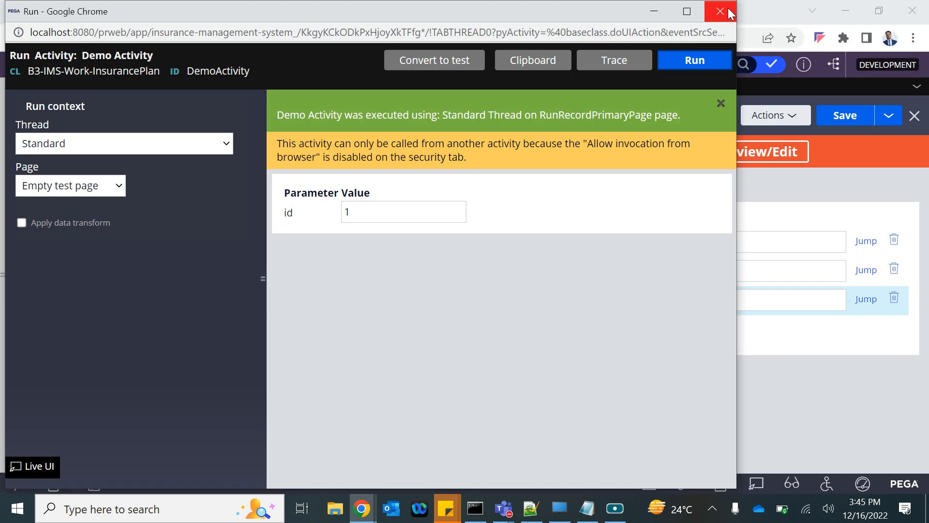
Step: Close the Run window, leaving Demo Activity's Property-Set, Connect-REST and Show-Page steps on screen
left_click(720, 12)
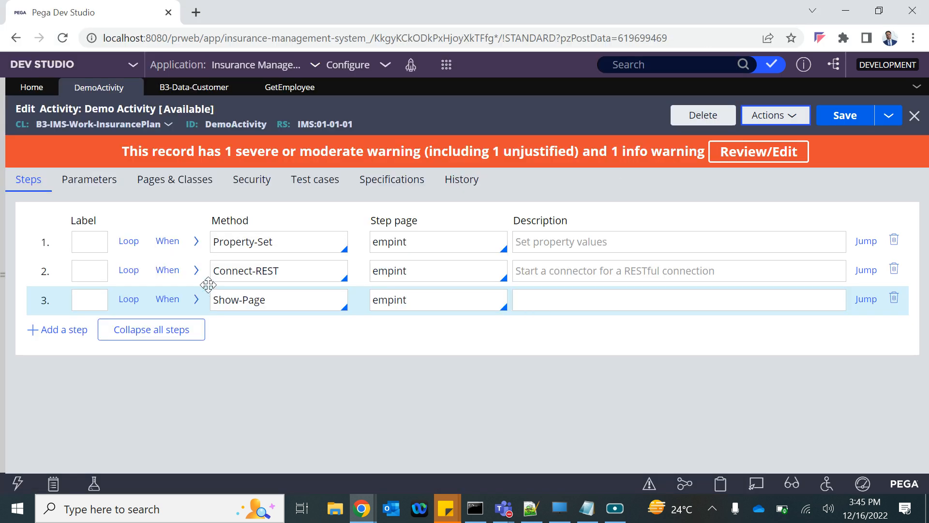
mouse_move(206, 274)
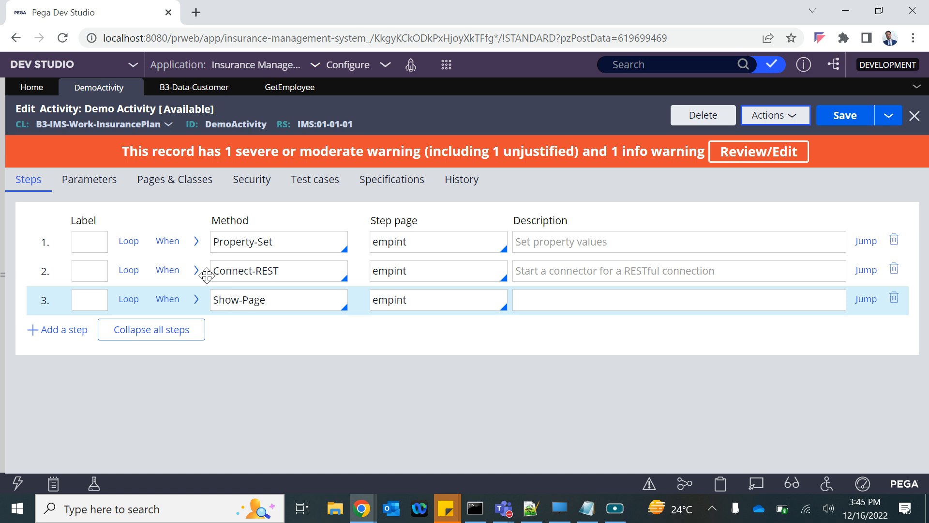
mouse_move(196, 270)
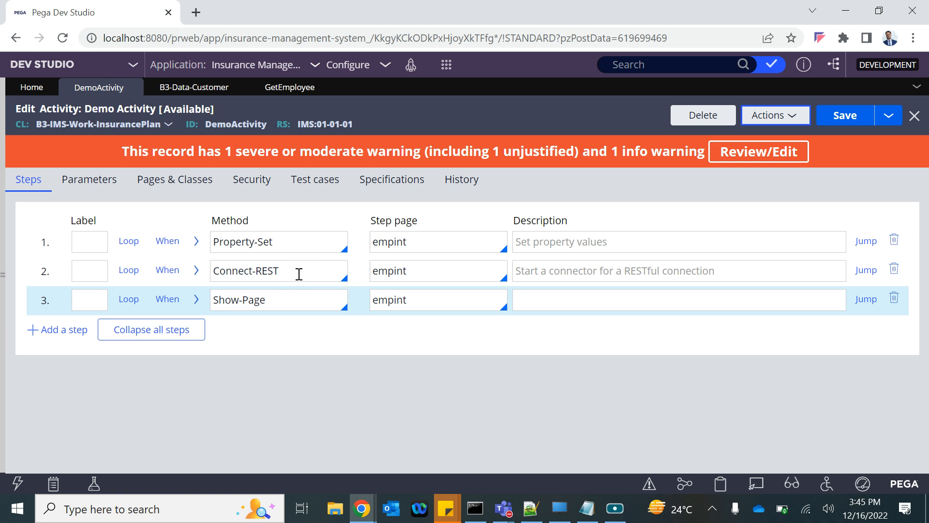
mouse_move(395, 287)
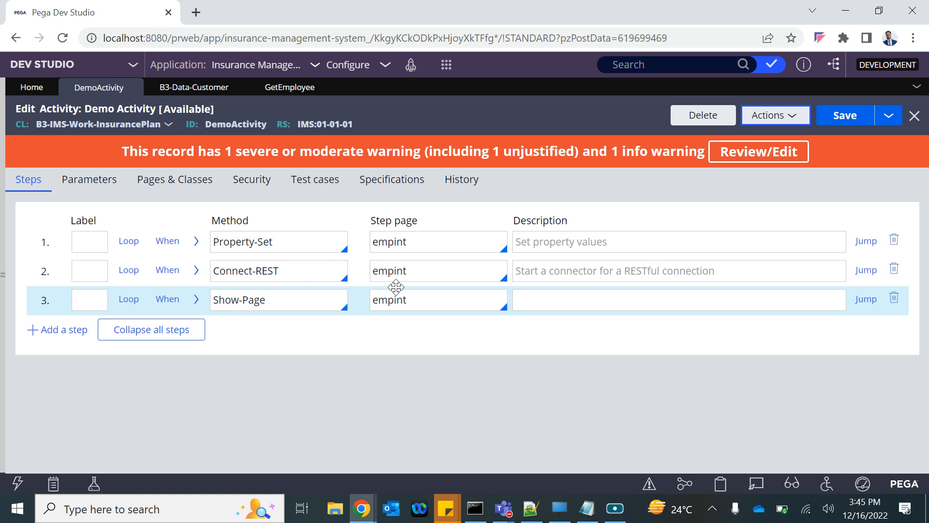
mouse_move(500, 419)
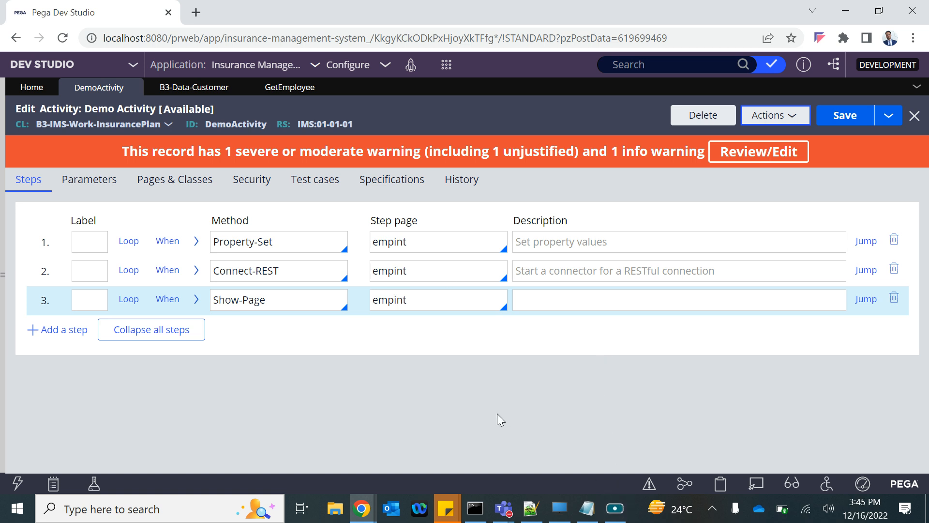
left_click(615, 508)
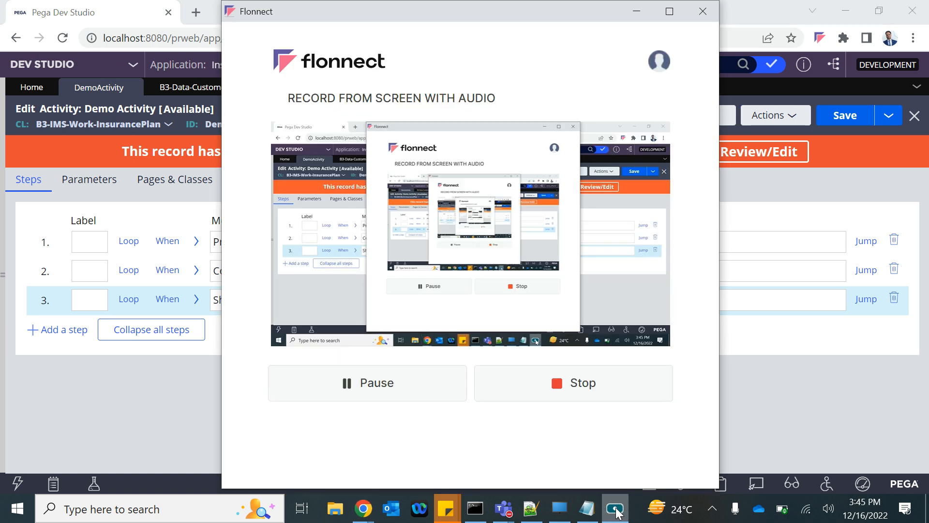